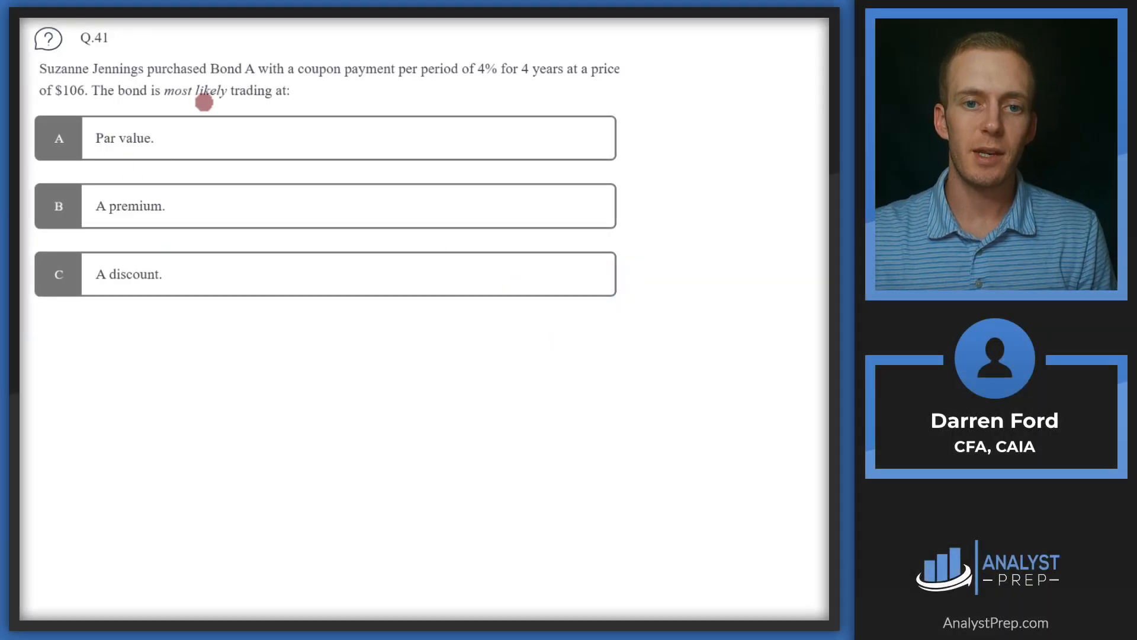
mouse_move(360, 90)
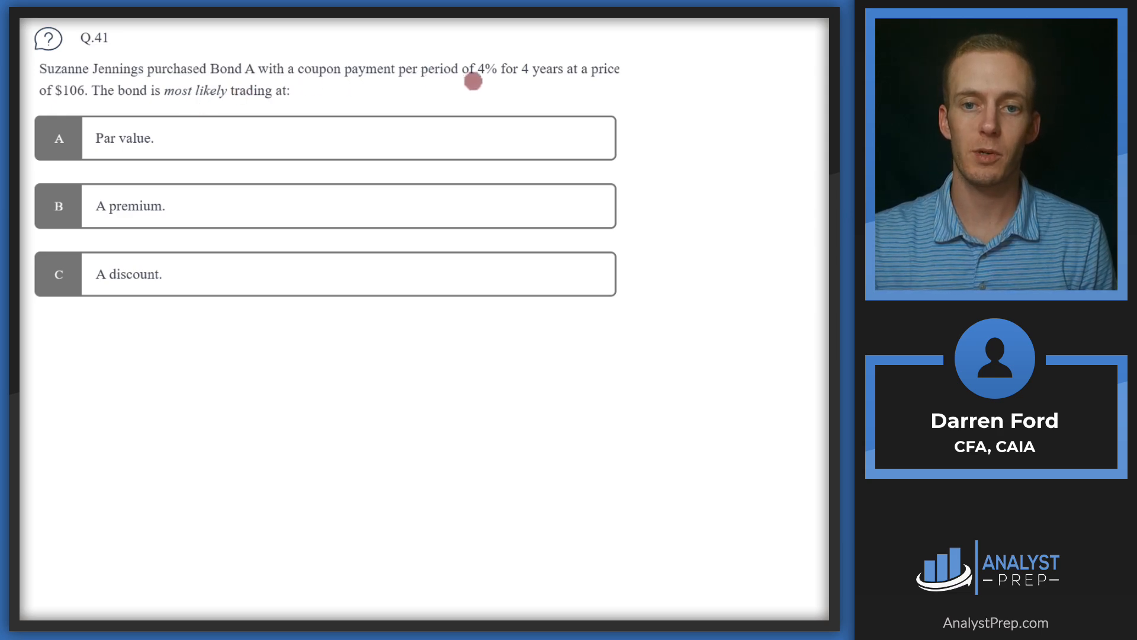
mouse_move(594, 81)
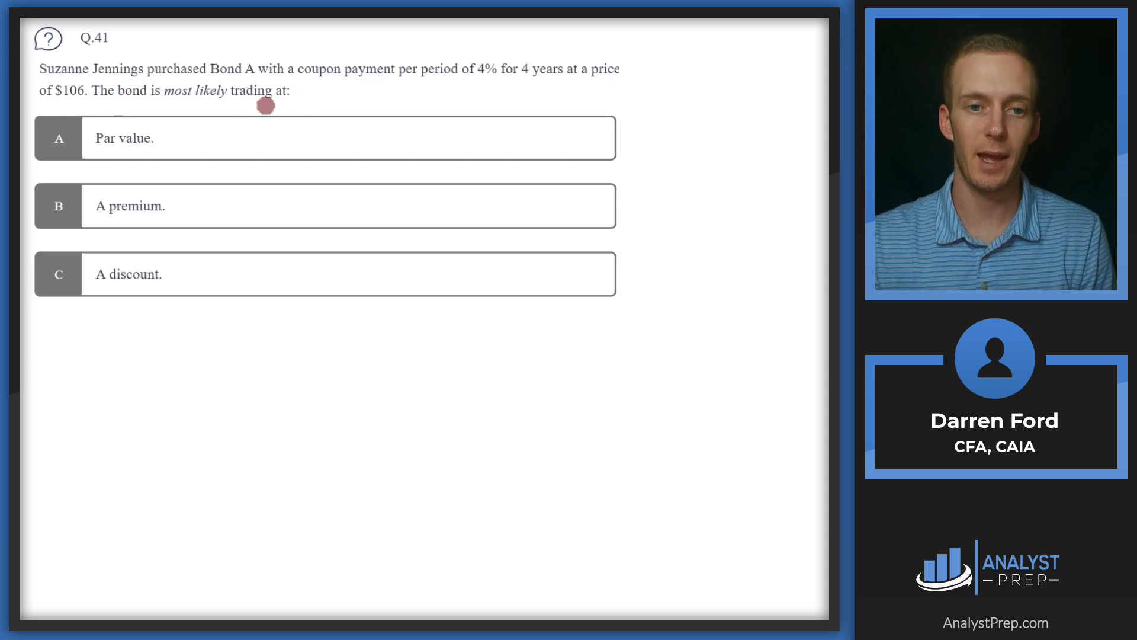
mouse_move(145, 227)
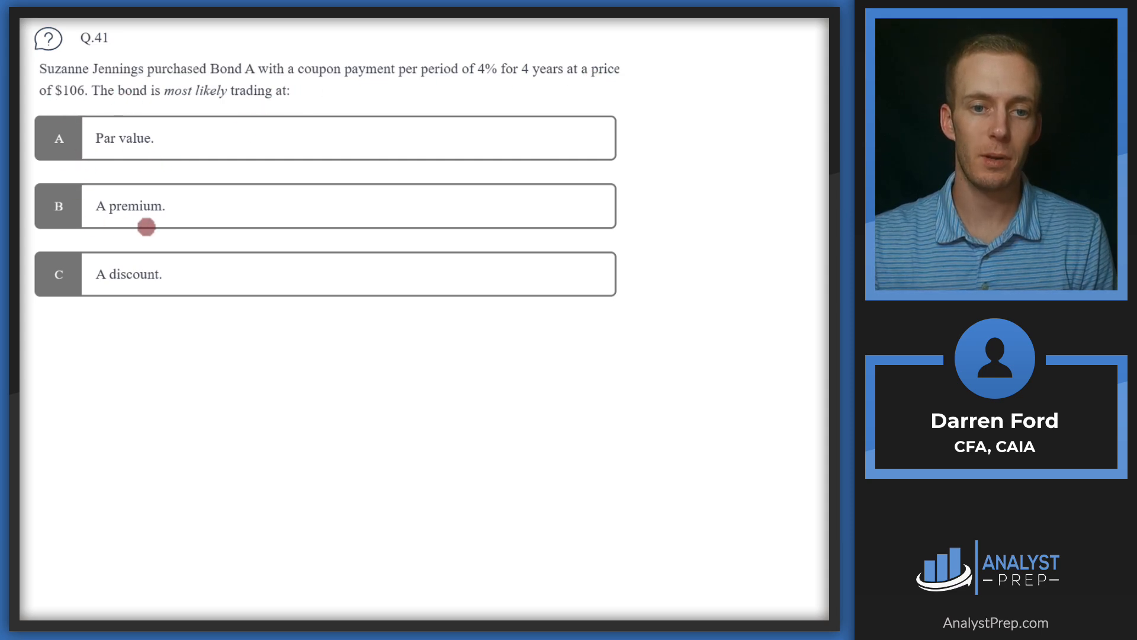
mouse_move(110, 132)
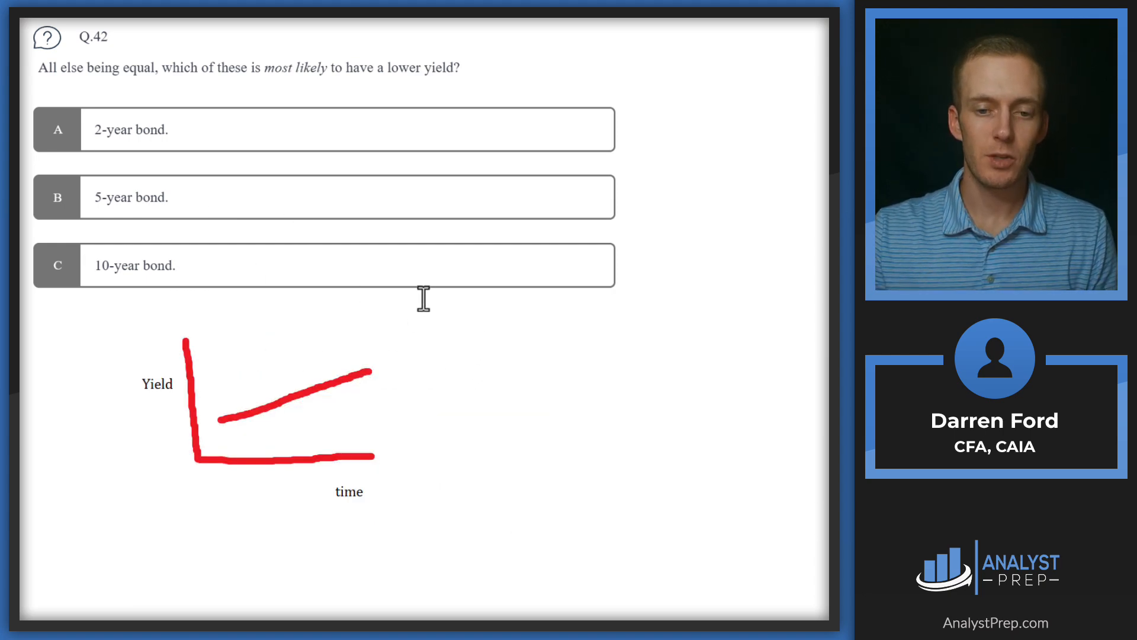
mouse_move(382, 352)
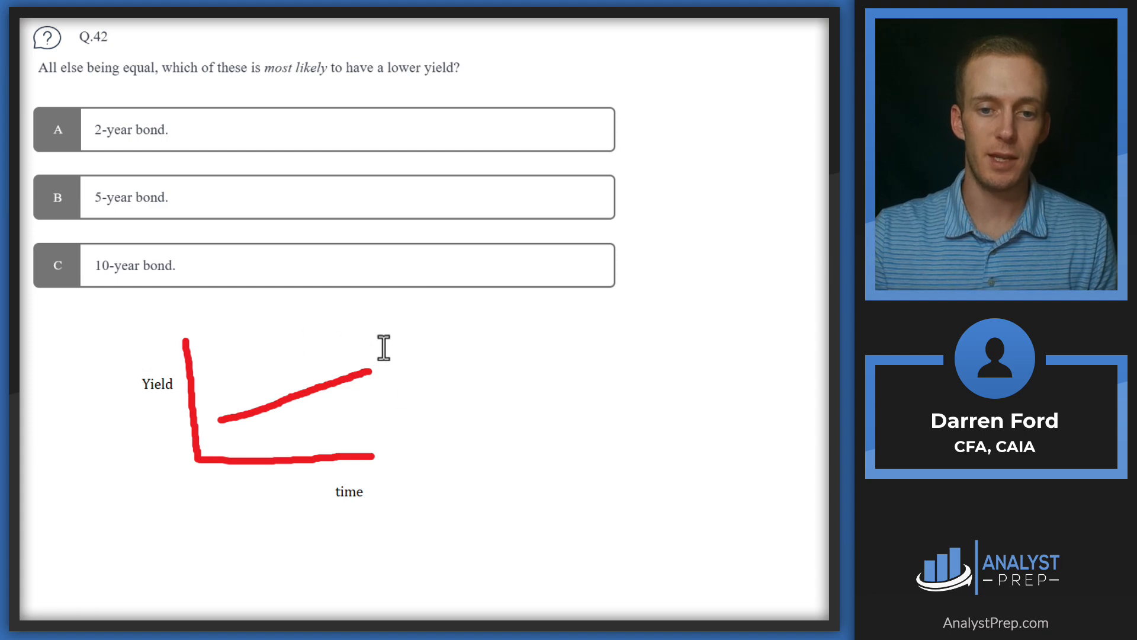
mouse_move(295, 377)
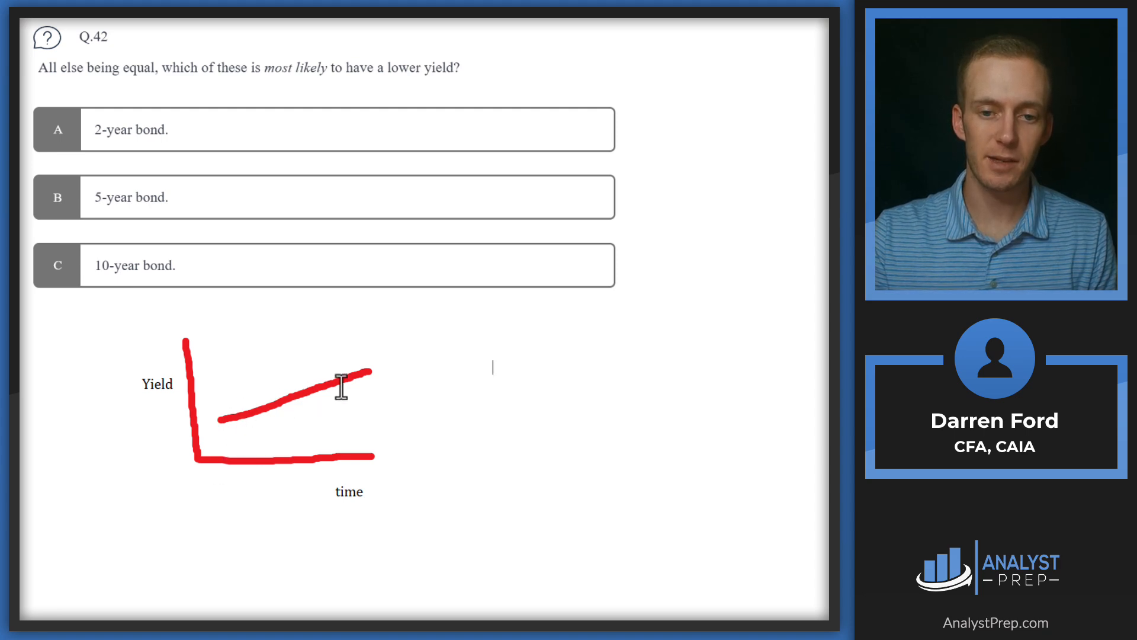
mouse_move(218, 415)
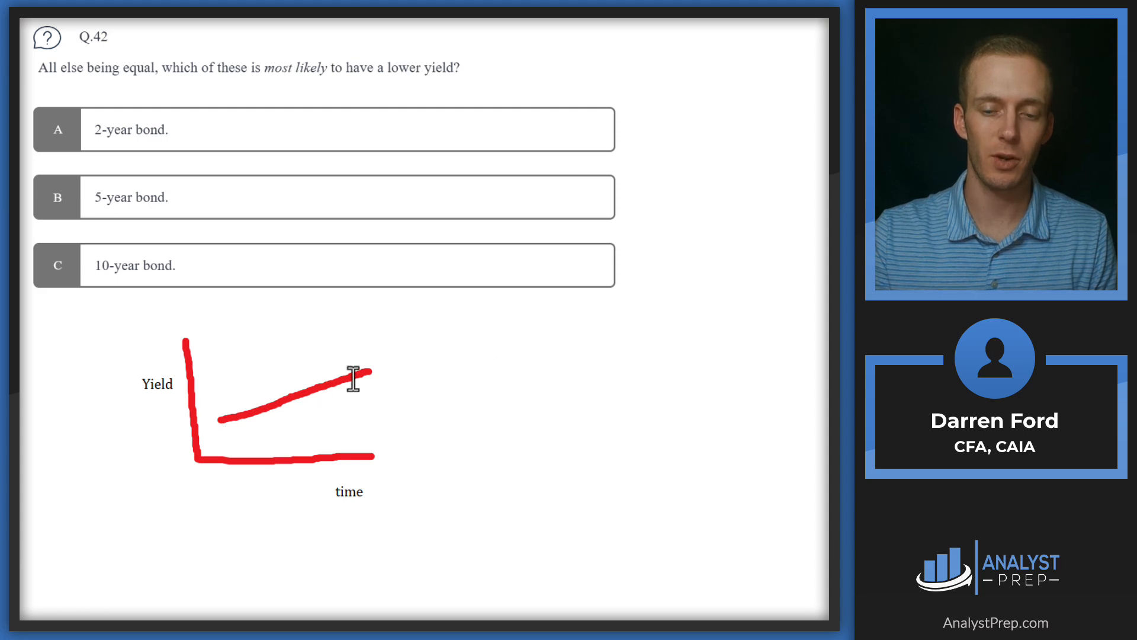
mouse_move(257, 401)
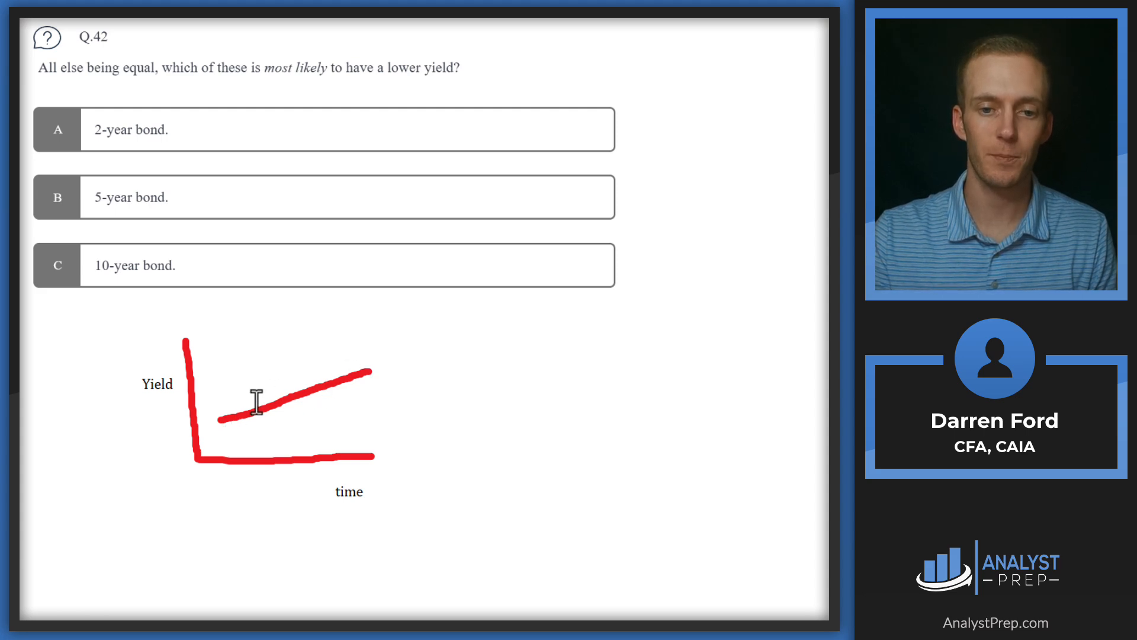
mouse_move(222, 427)
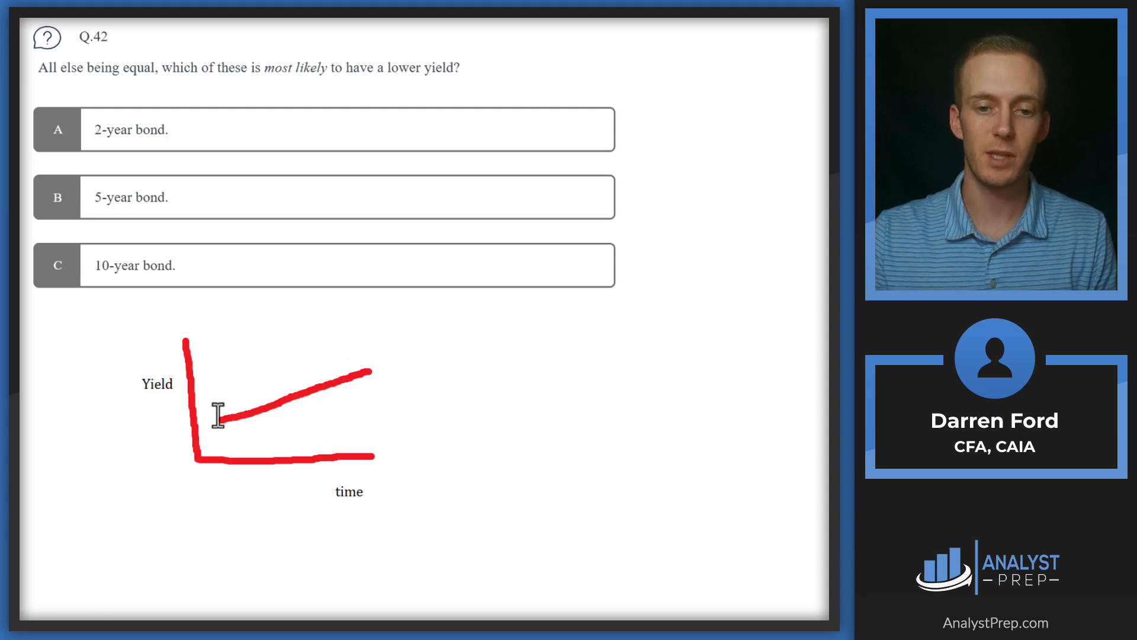
mouse_move(360, 390)
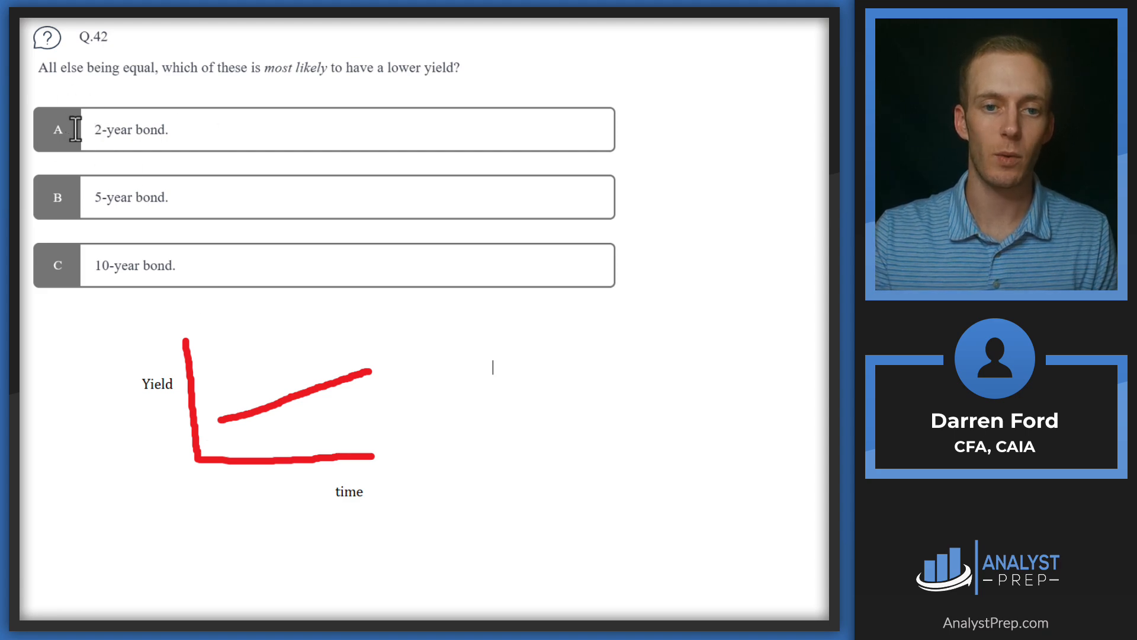
mouse_move(131, 126)
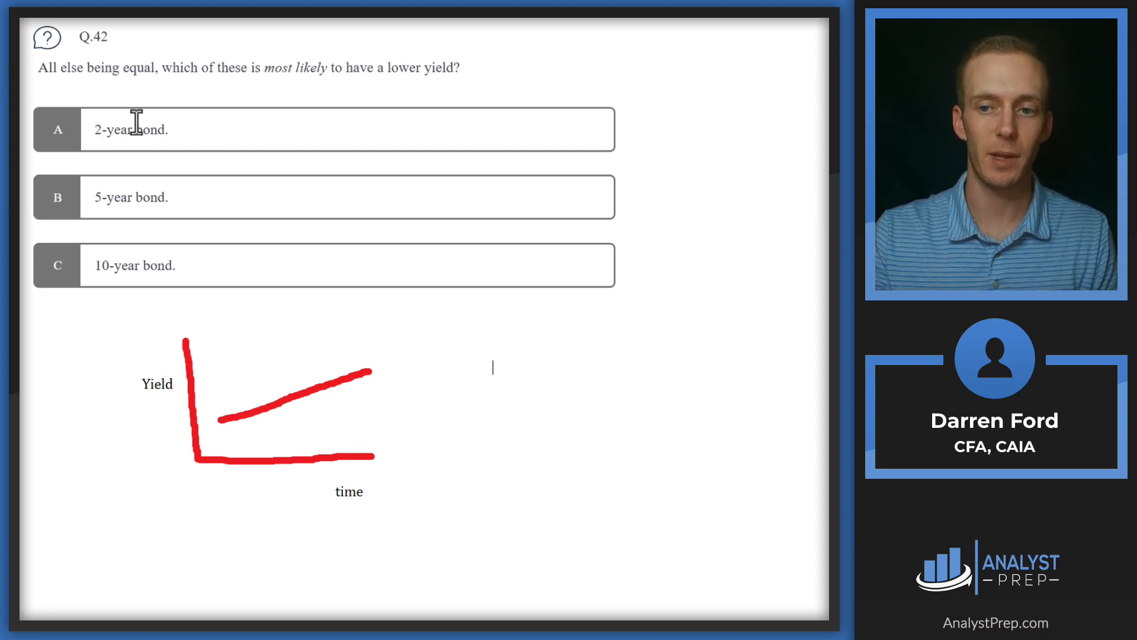
mouse_move(232, 281)
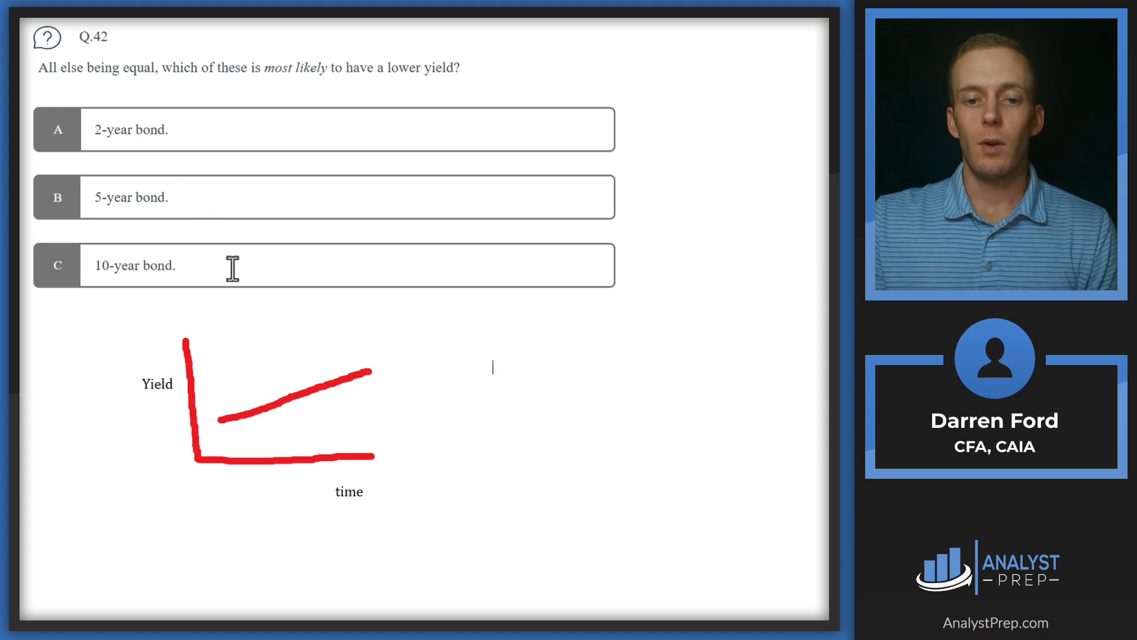
mouse_move(245, 313)
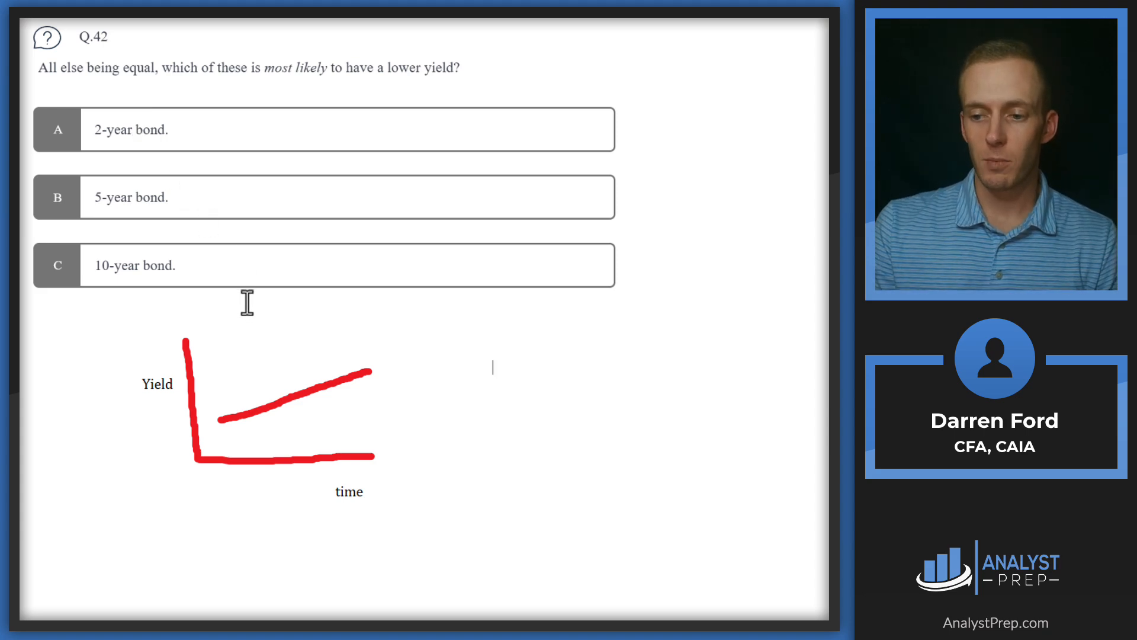
mouse_move(215, 332)
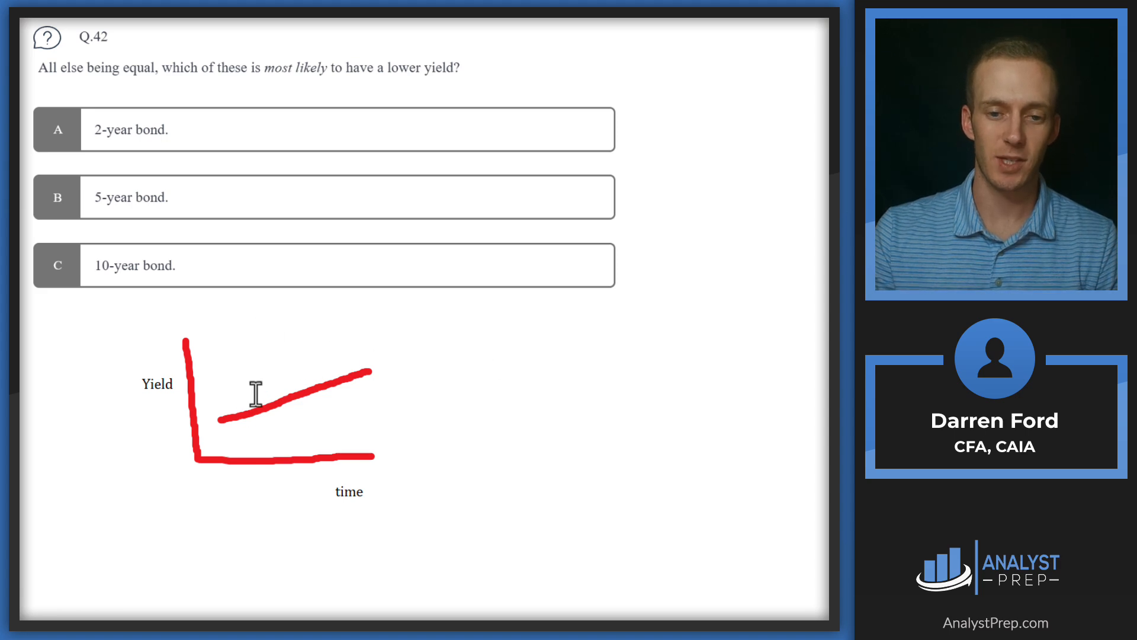
mouse_move(329, 352)
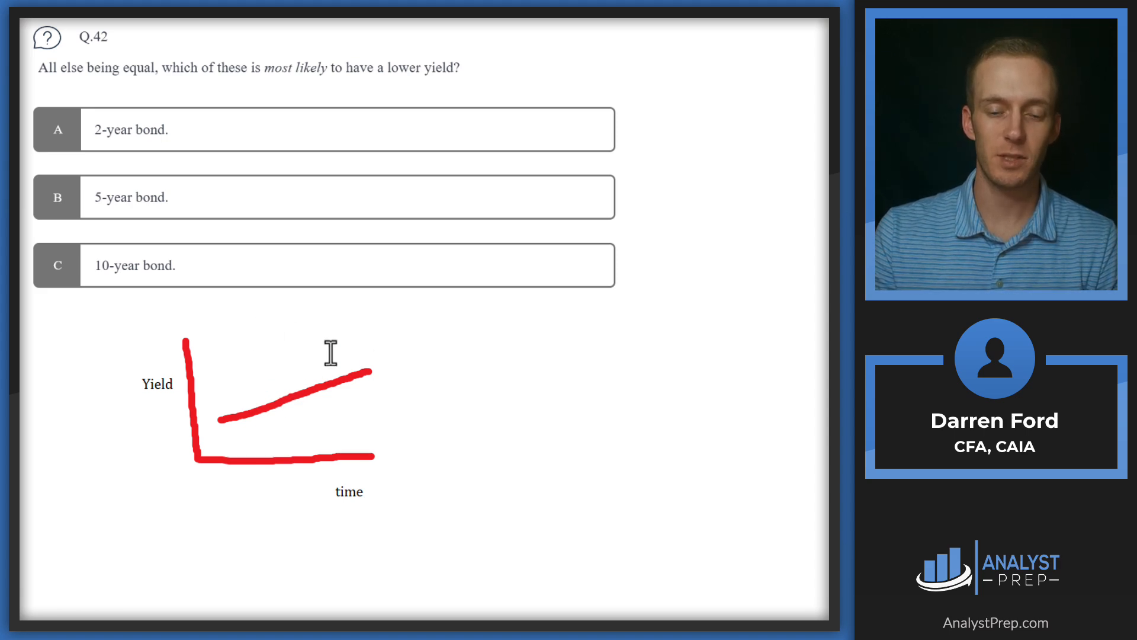
mouse_move(291, 388)
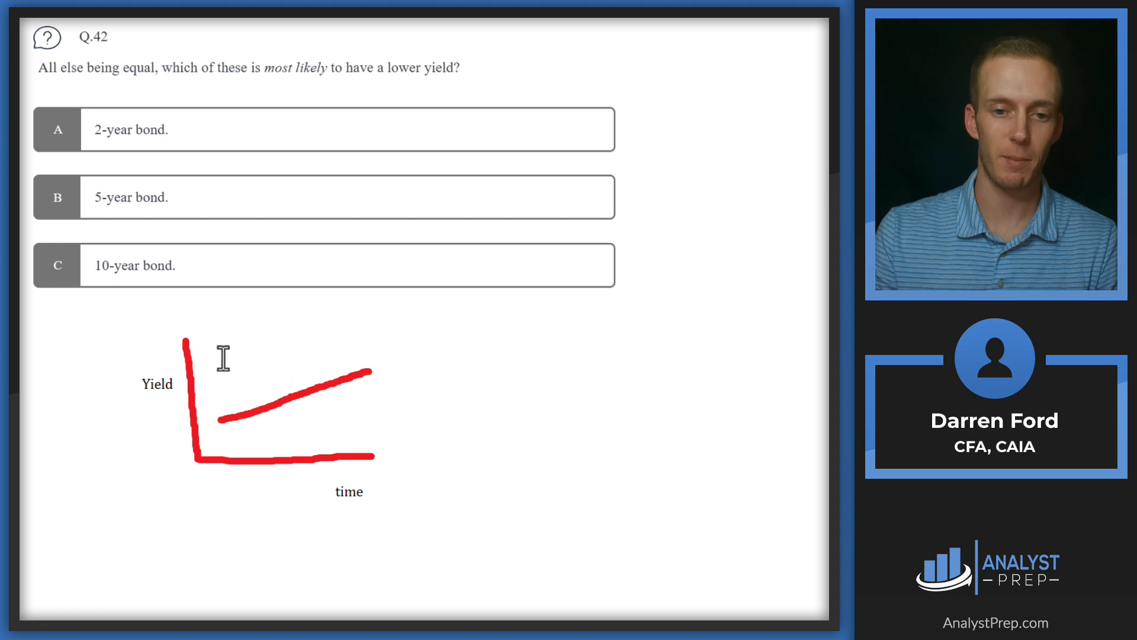
mouse_move(337, 399)
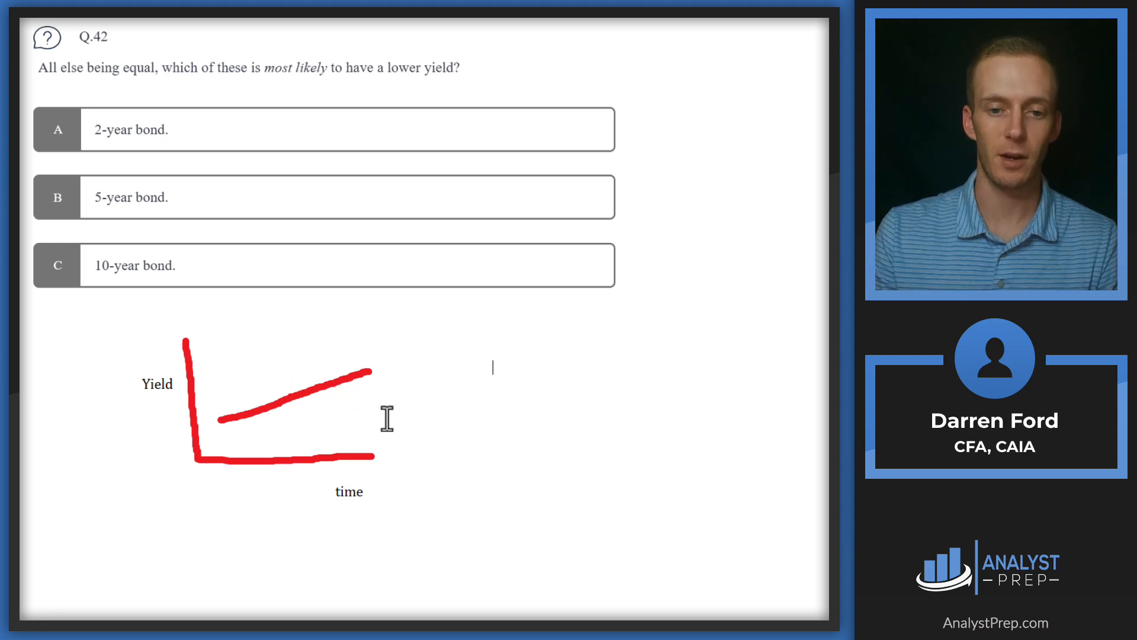
mouse_move(267, 395)
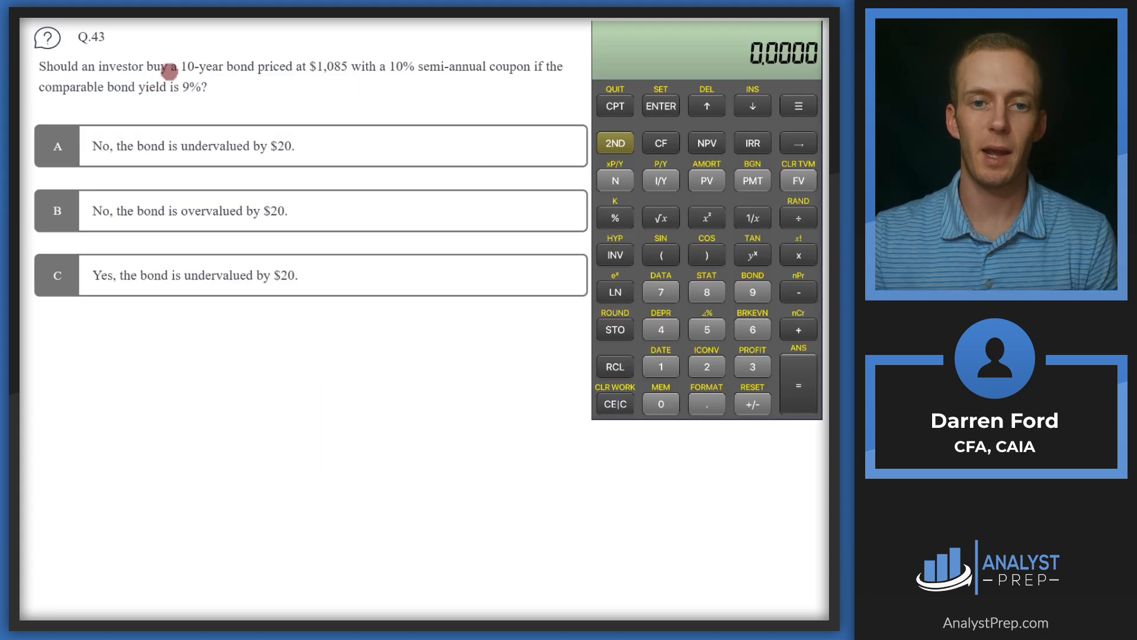
mouse_move(326, 78)
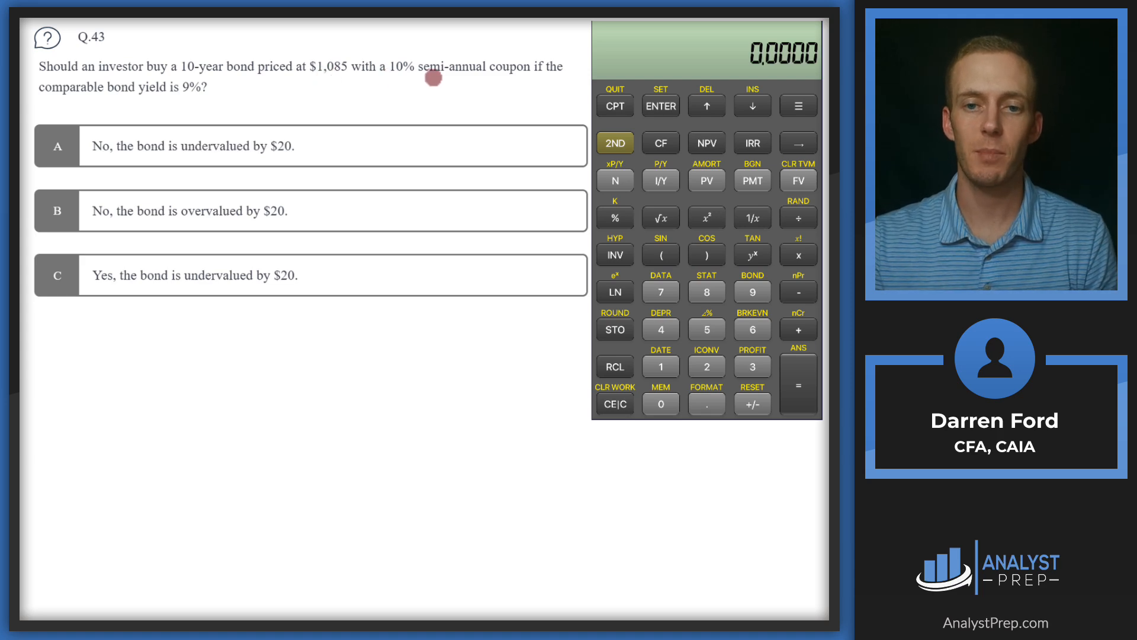
mouse_move(81, 101)
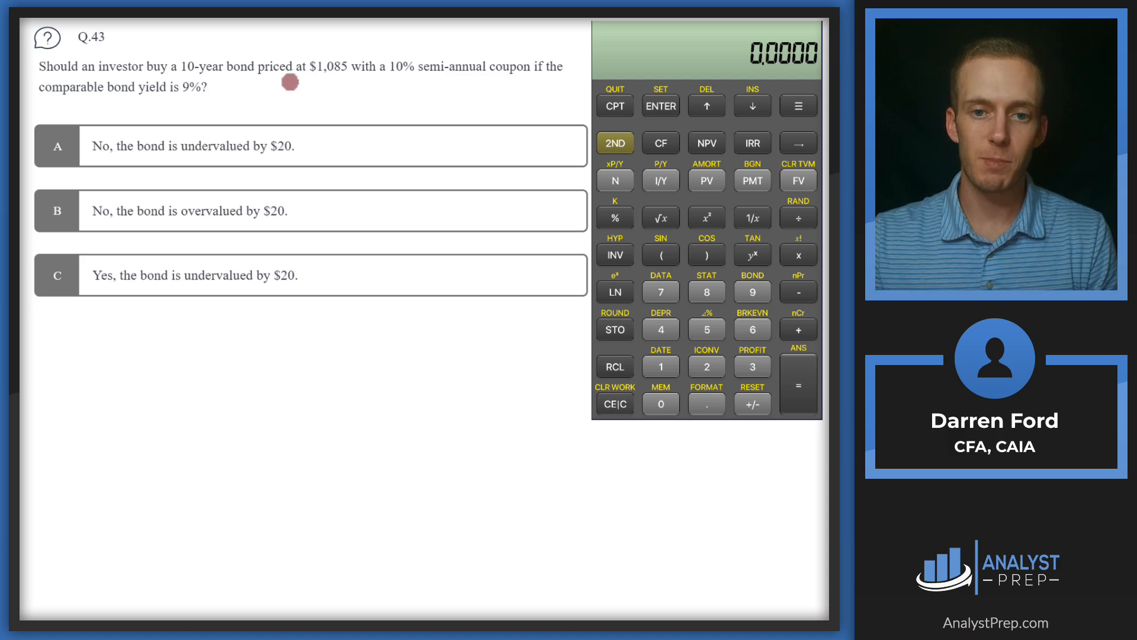
- Underline the $1,085 bond price in question 43 and mark choice A with an X
drag(301, 78, 351, 78)
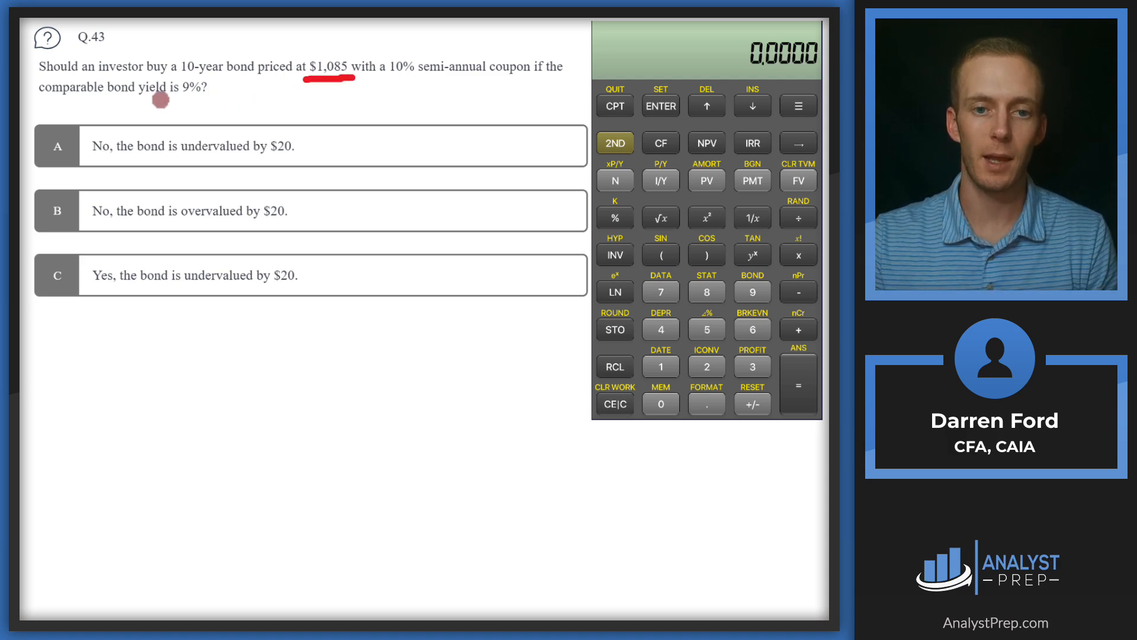
mouse_move(117, 172)
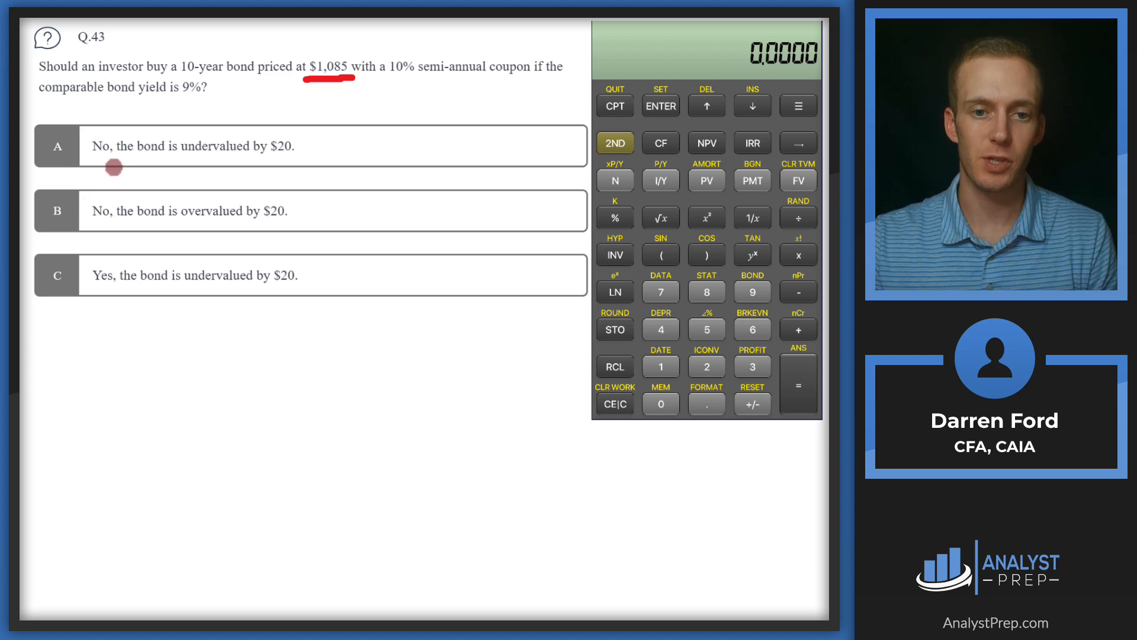
mouse_move(296, 157)
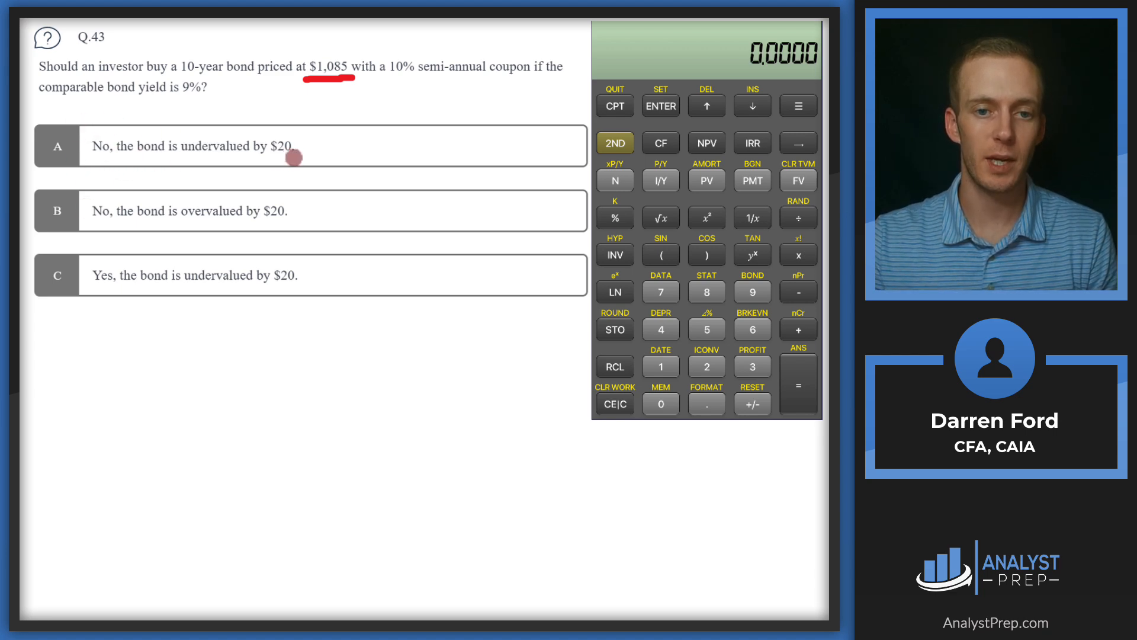
mouse_move(248, 231)
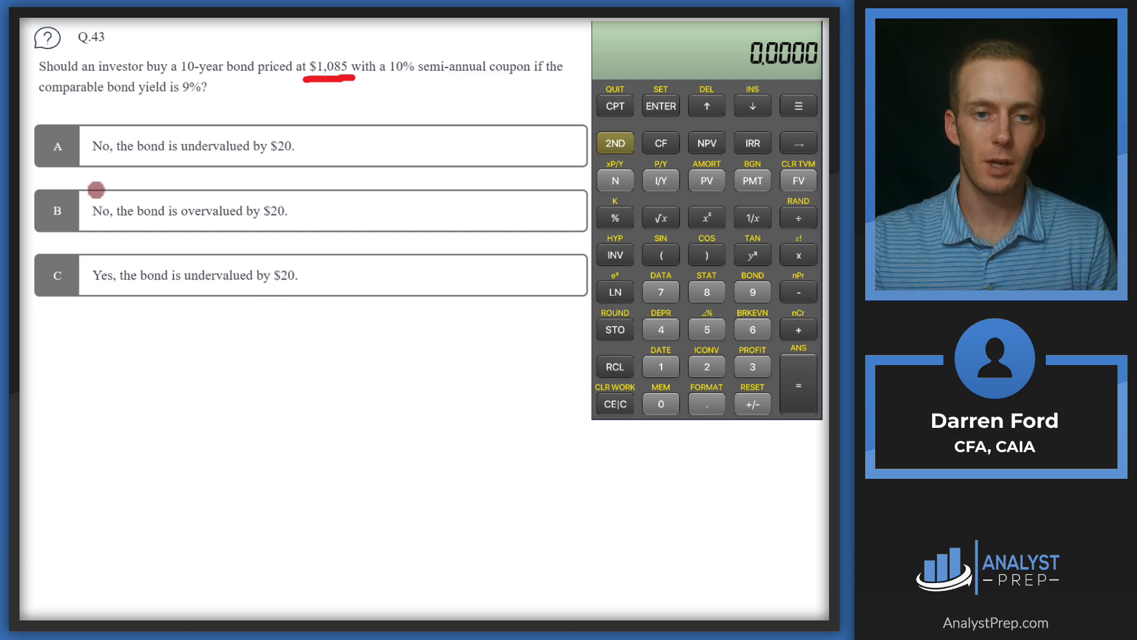
click(55, 148)
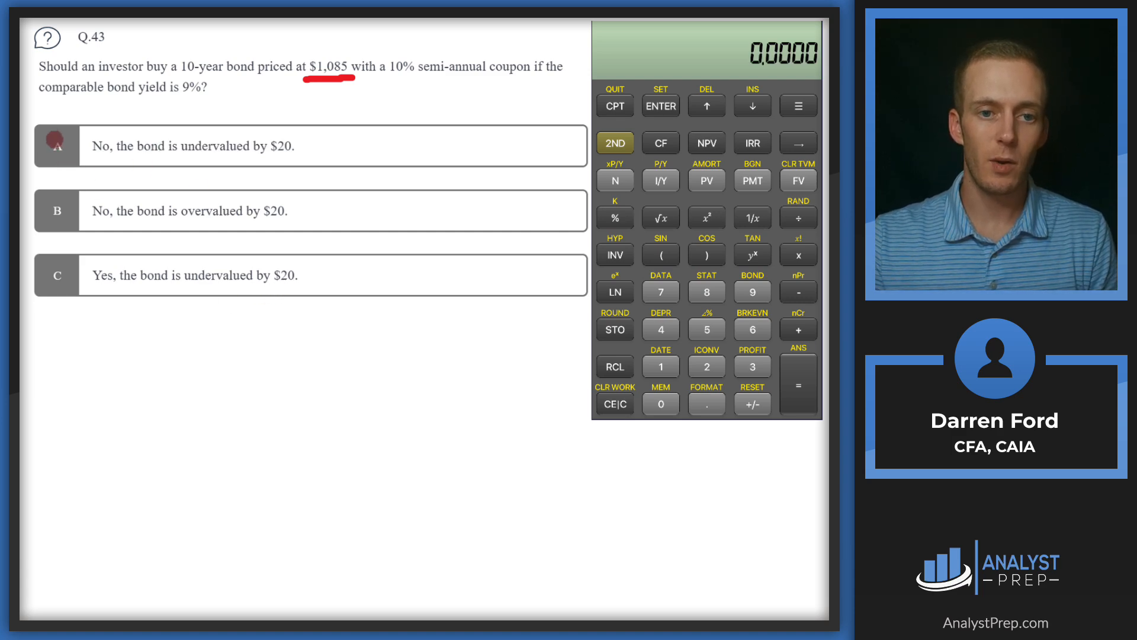
click(56, 145)
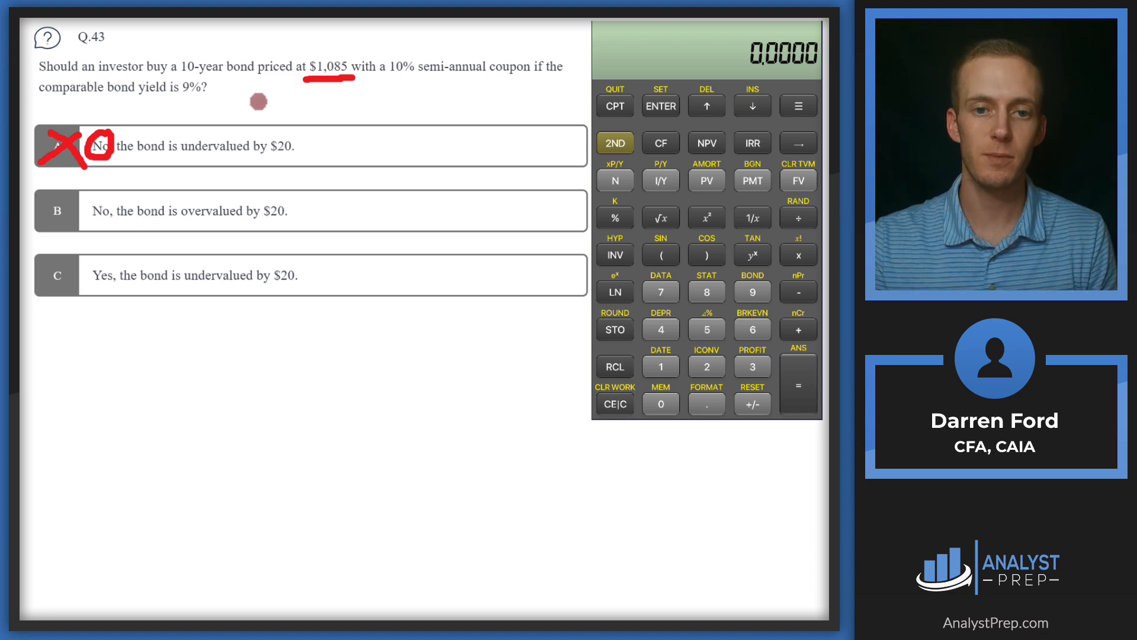
mouse_move(228, 104)
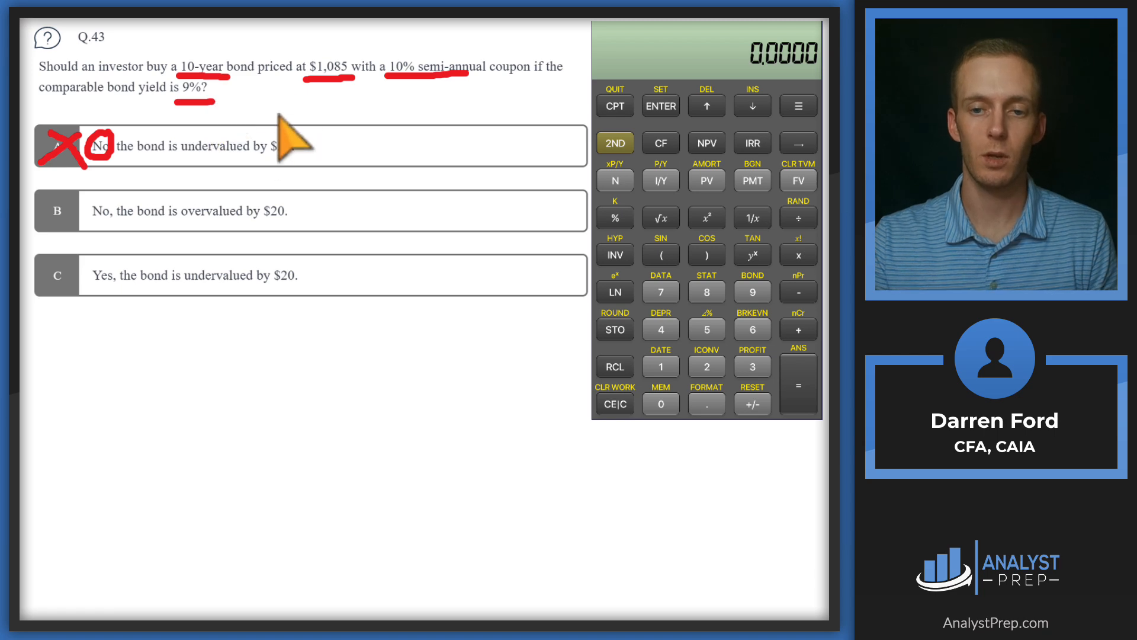
mouse_move(696, 214)
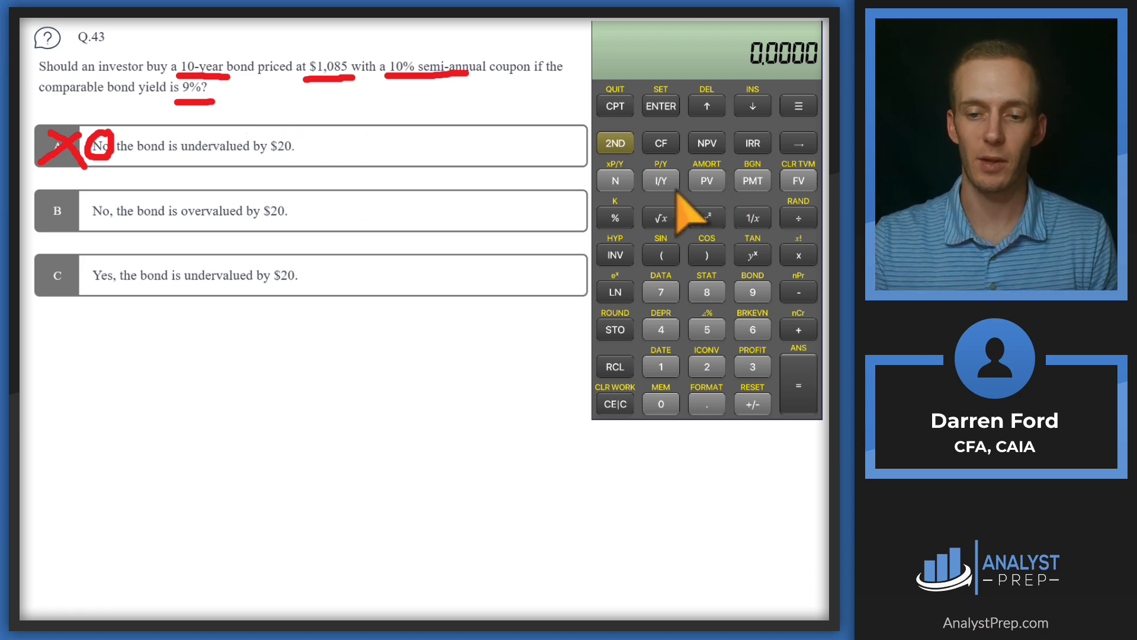
mouse_move(634, 228)
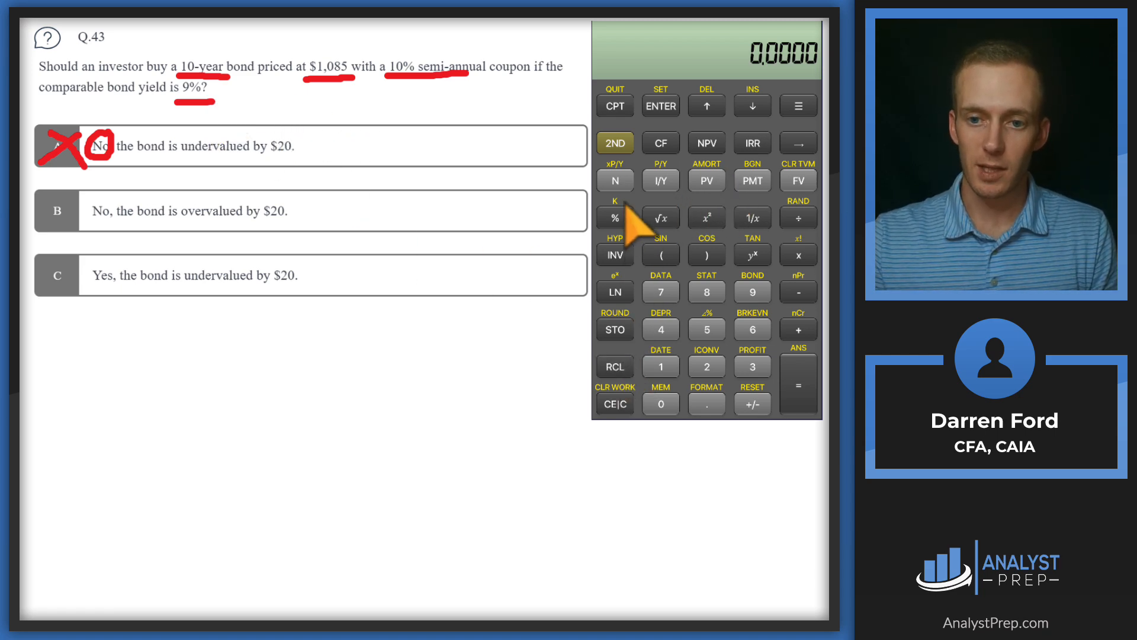
- Enter I/Y 4.5 and PMT 50 on the BA II Plus, then compute PV of -1,065.0397
click(614, 180)
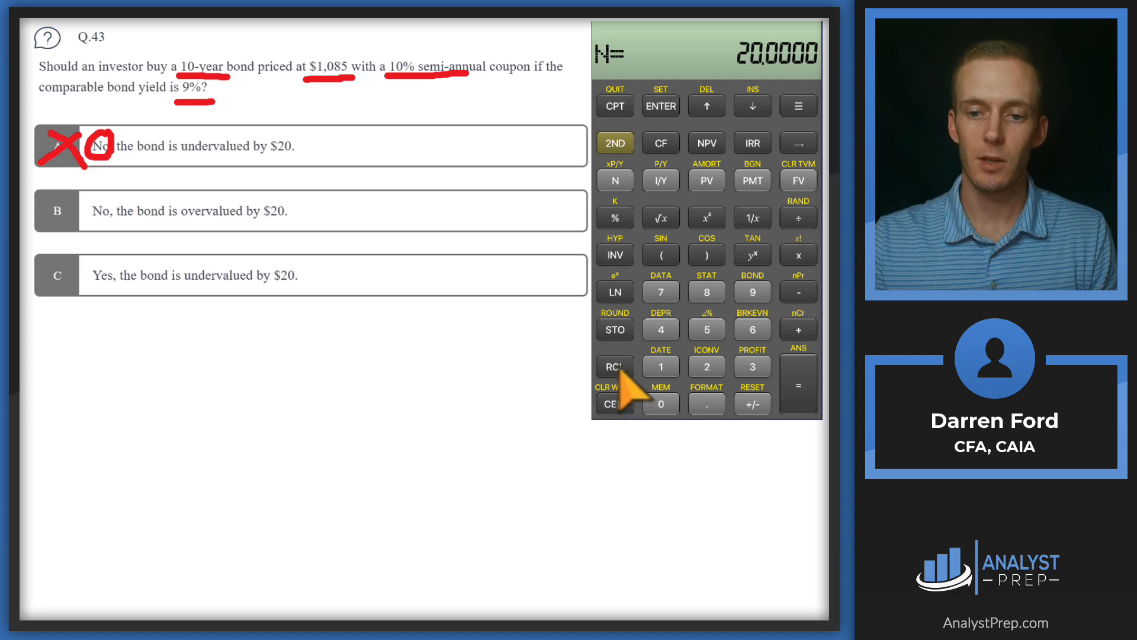
click(660, 180)
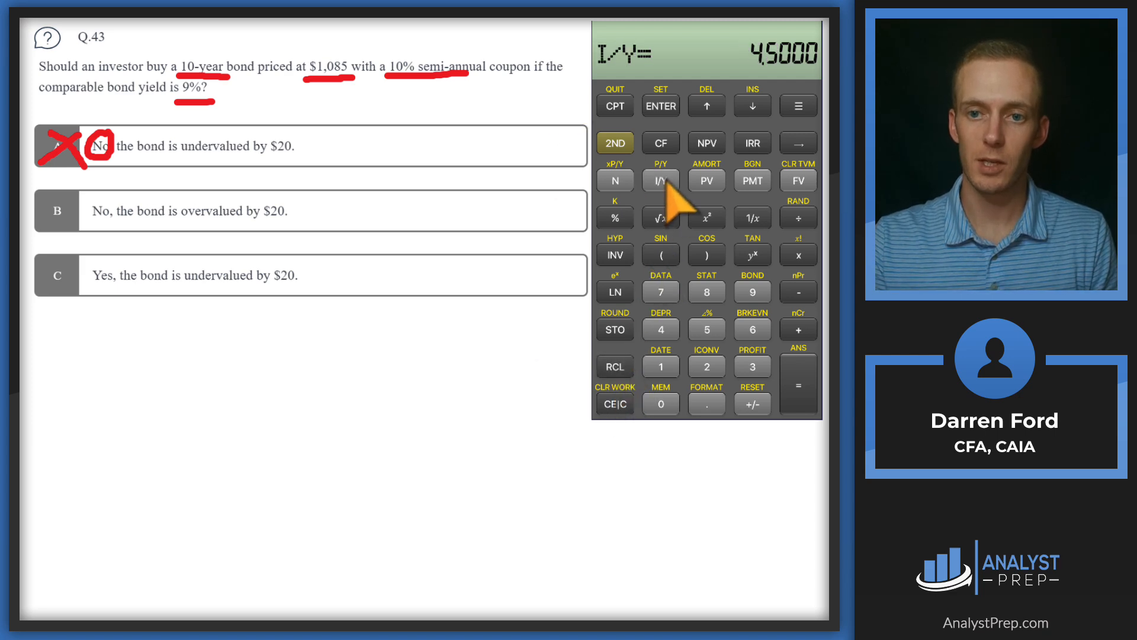
mouse_move(670, 86)
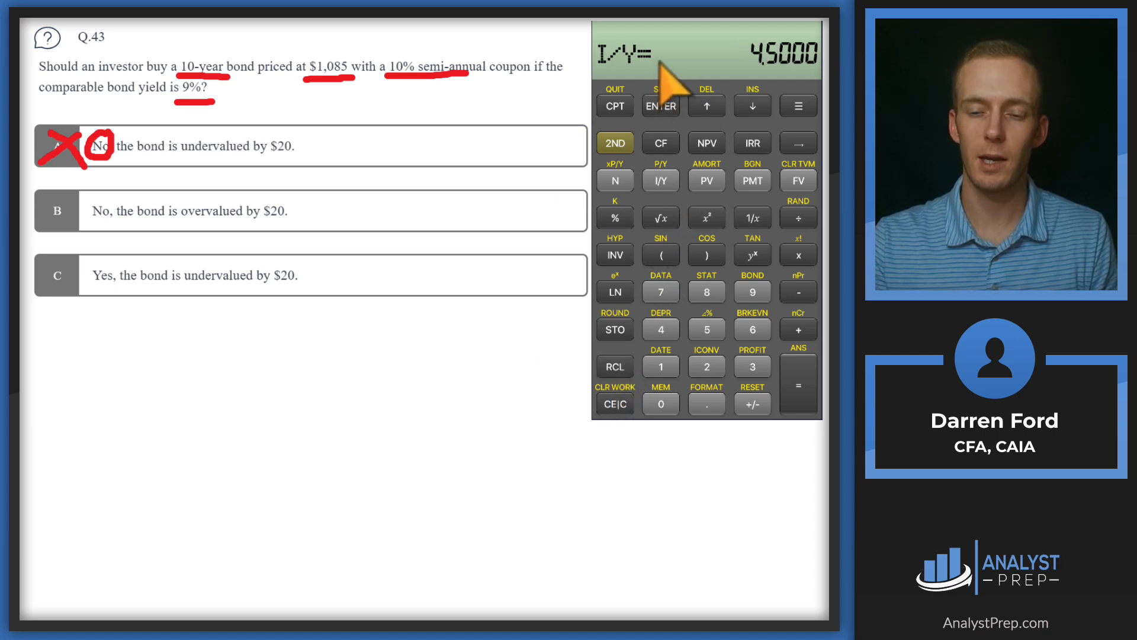
mouse_move(205, 136)
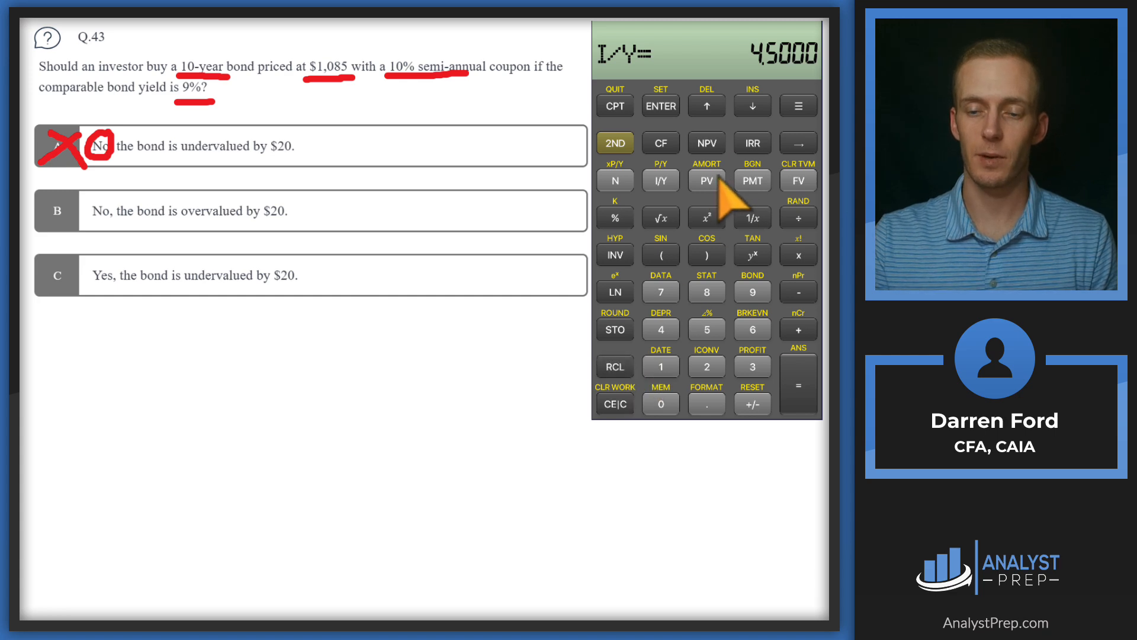
click(752, 180)
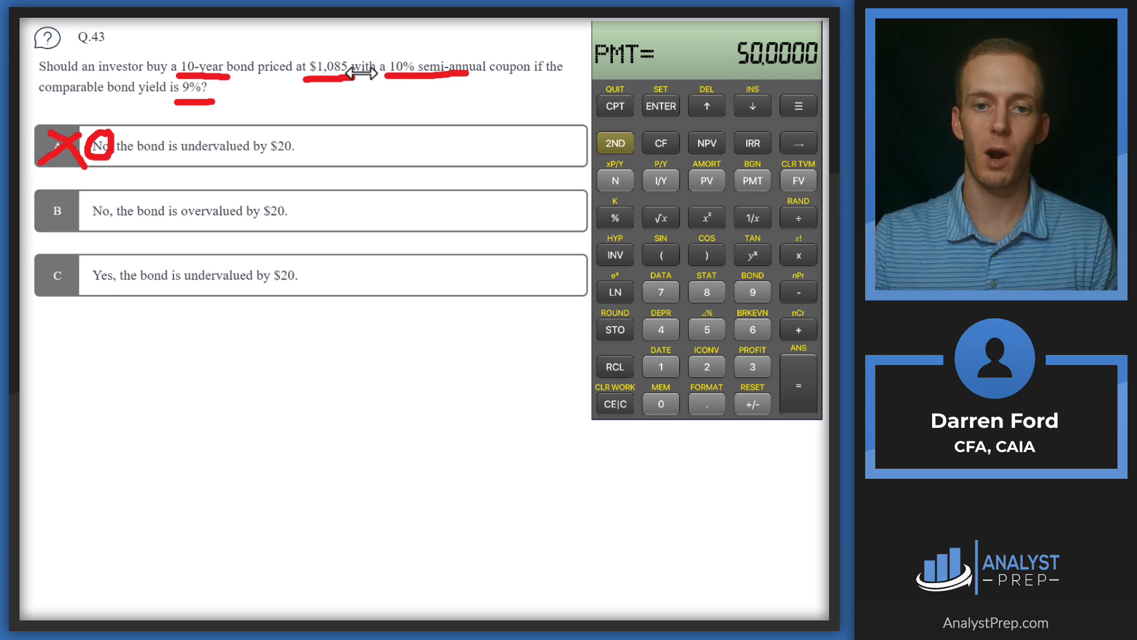
mouse_move(359, 90)
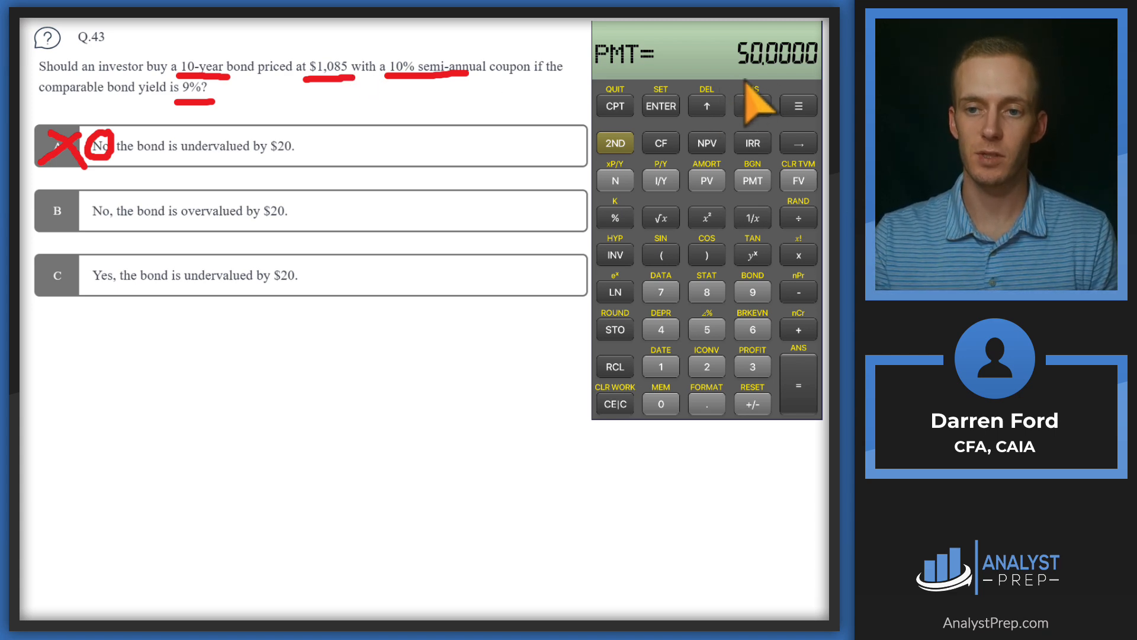
mouse_move(660, 334)
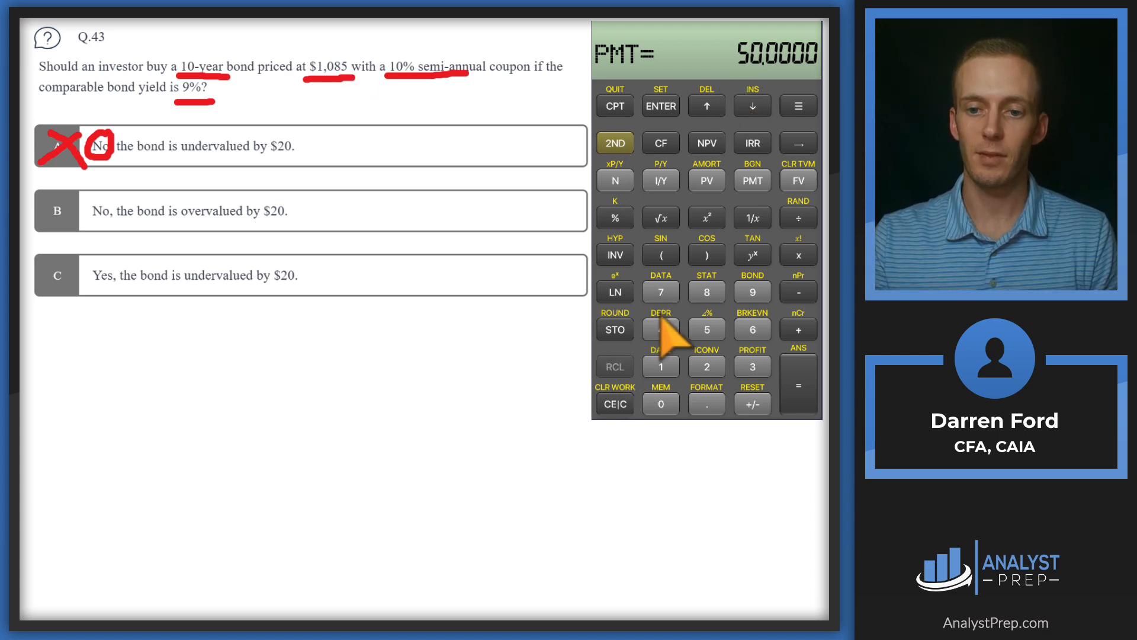
click(798, 180)
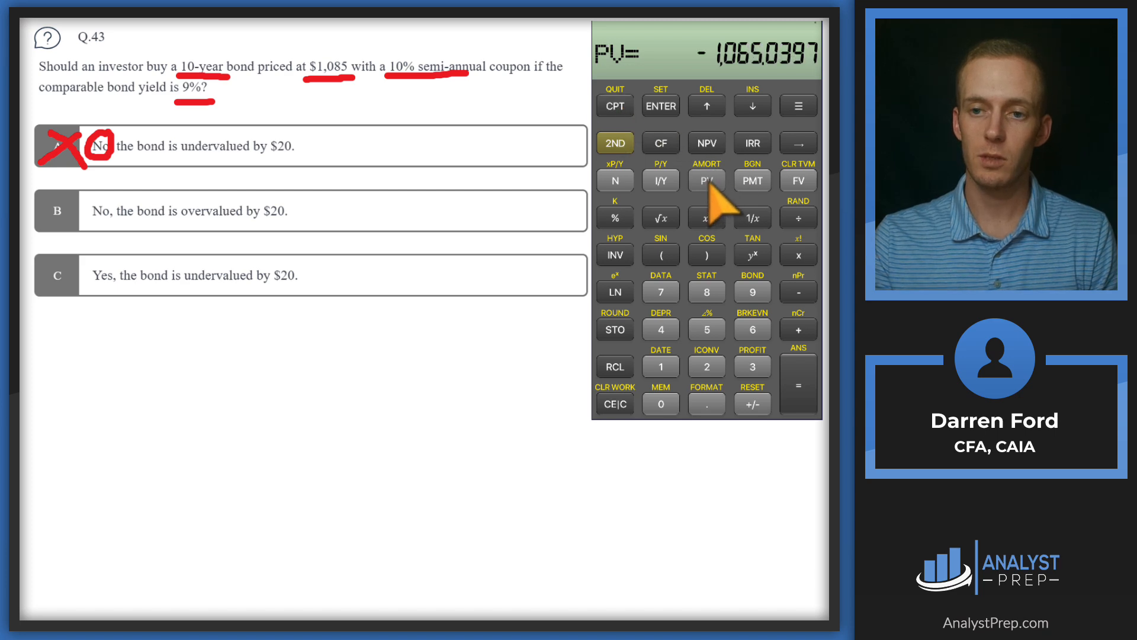
mouse_move(748, 83)
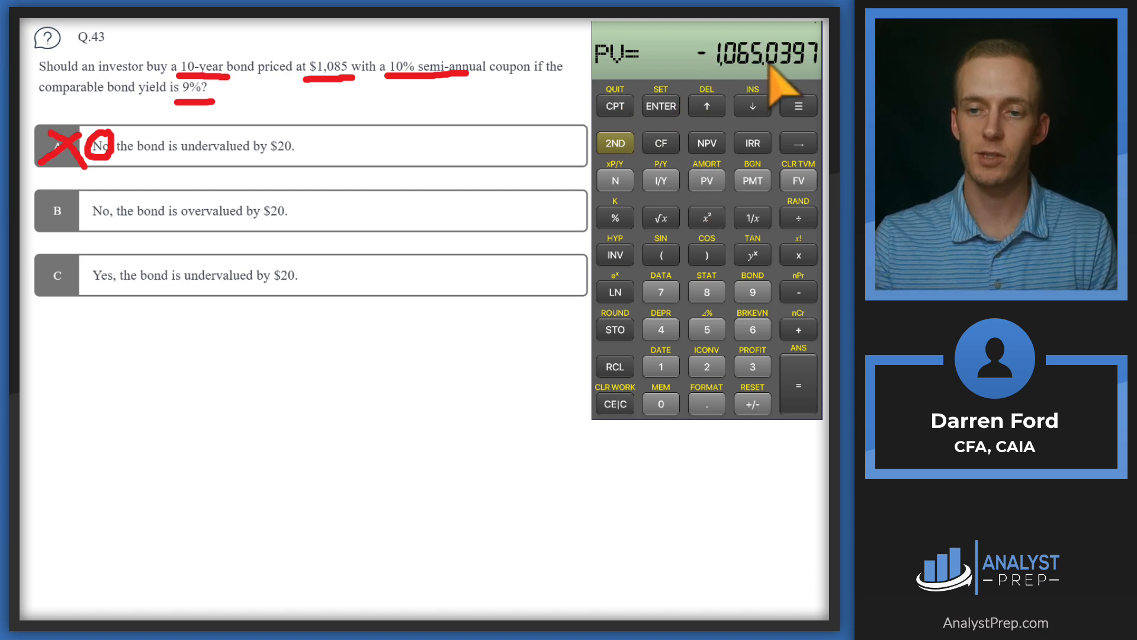
mouse_move(337, 121)
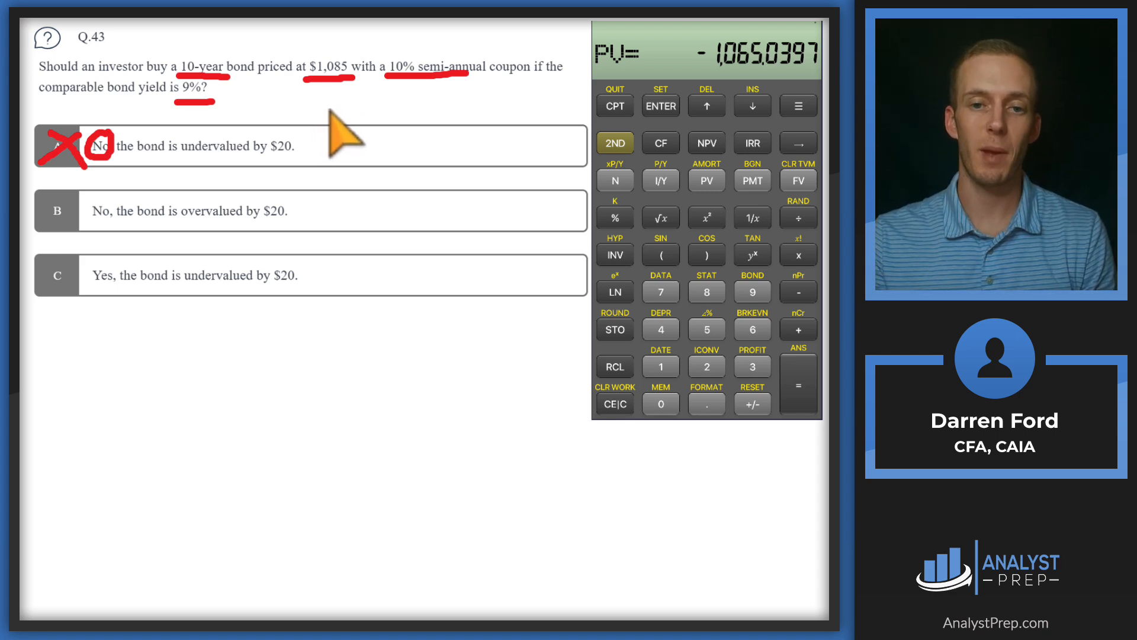
mouse_move(313, 93)
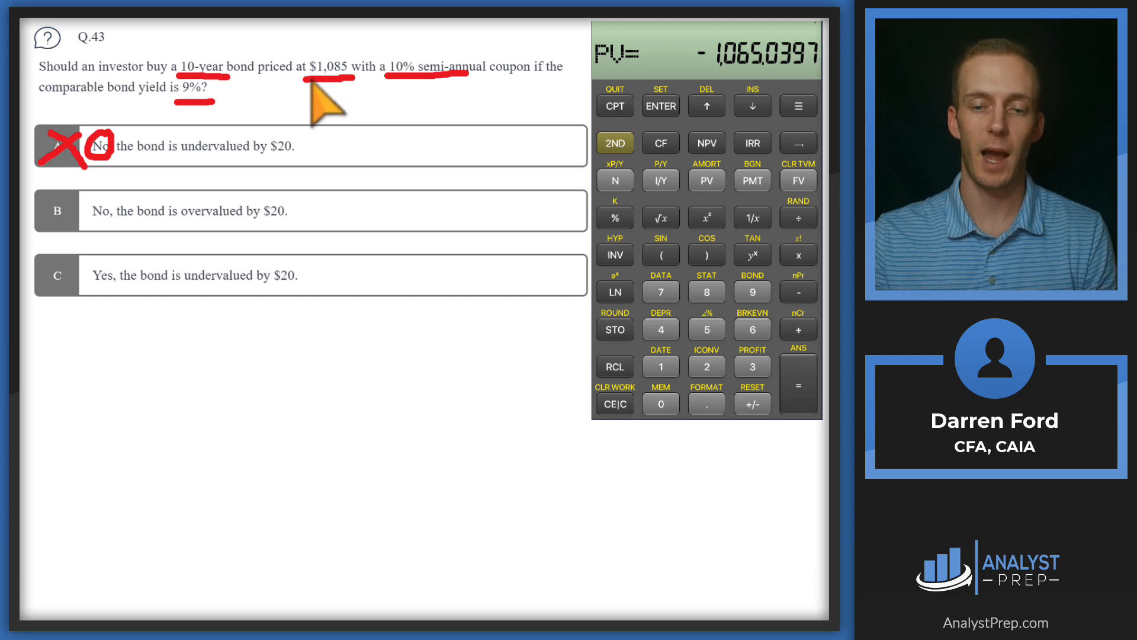
mouse_move(241, 226)
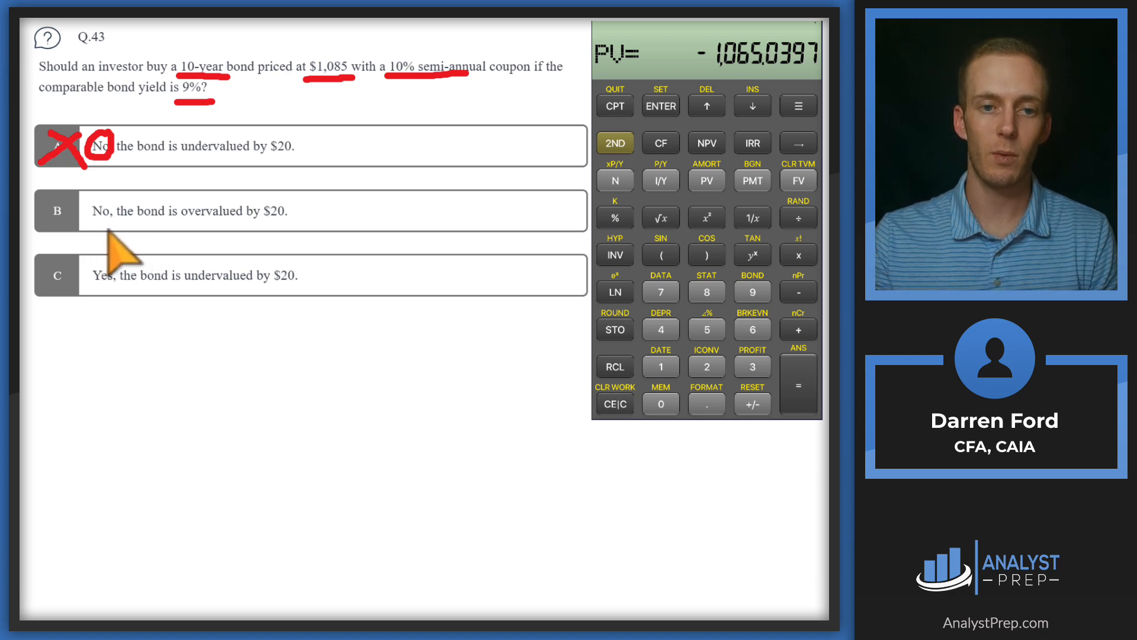
mouse_move(281, 252)
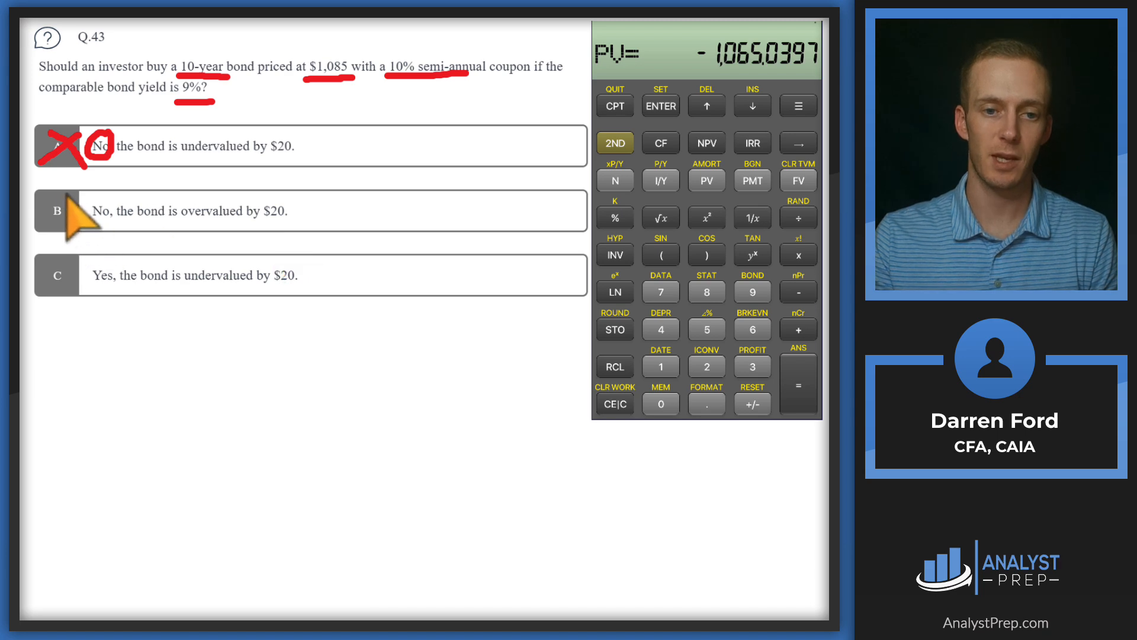
mouse_move(50, 209)
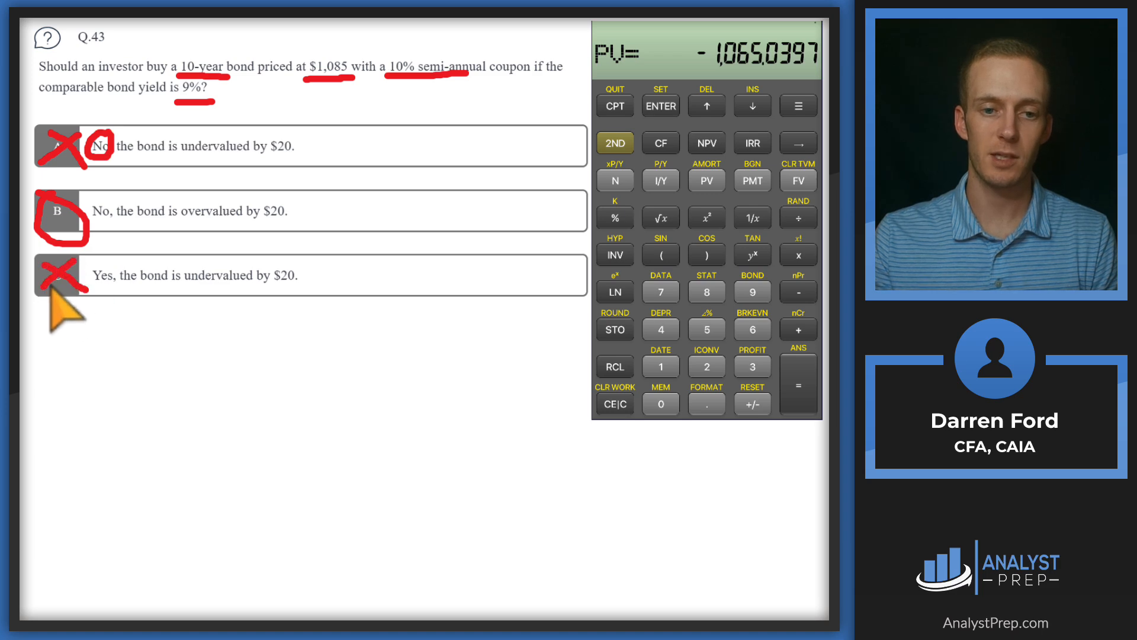
mouse_move(420, 89)
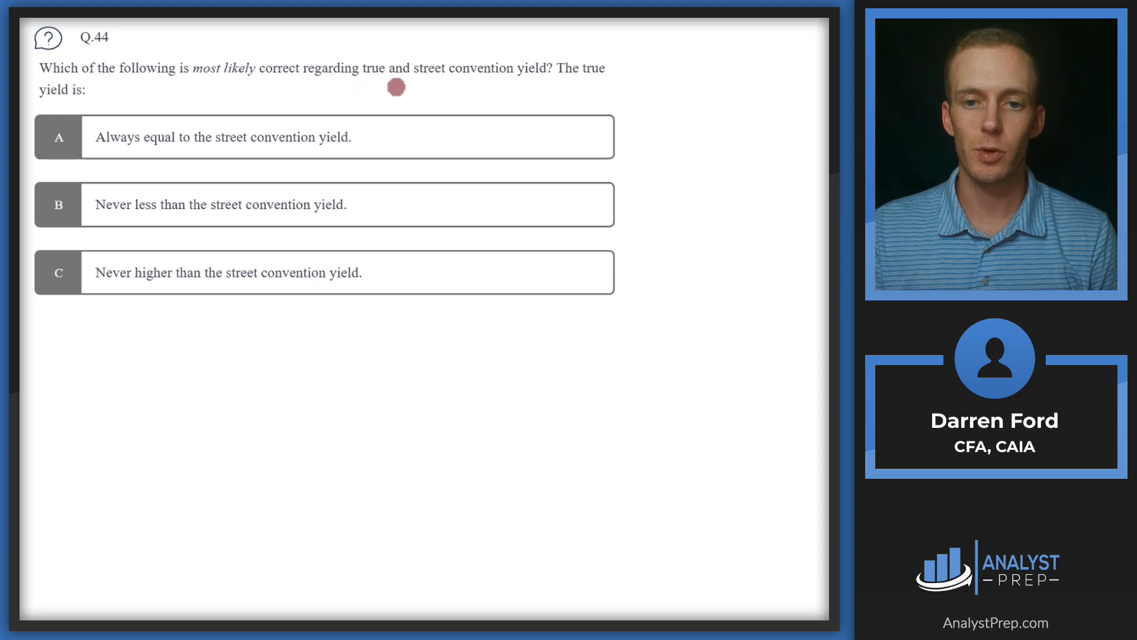
mouse_move(333, 94)
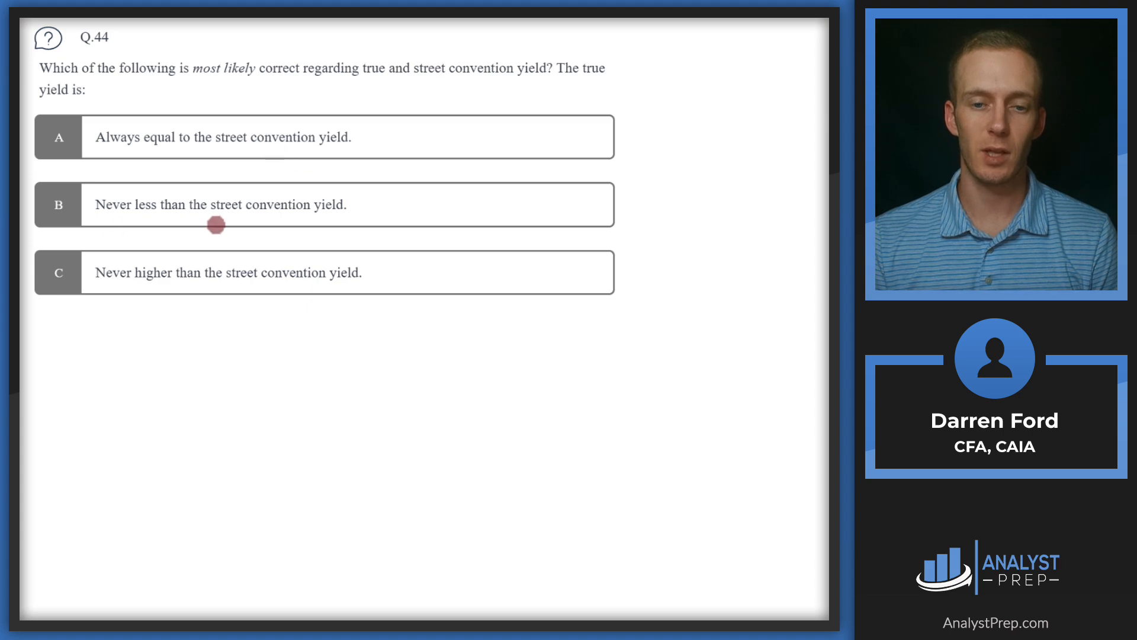
mouse_move(196, 301)
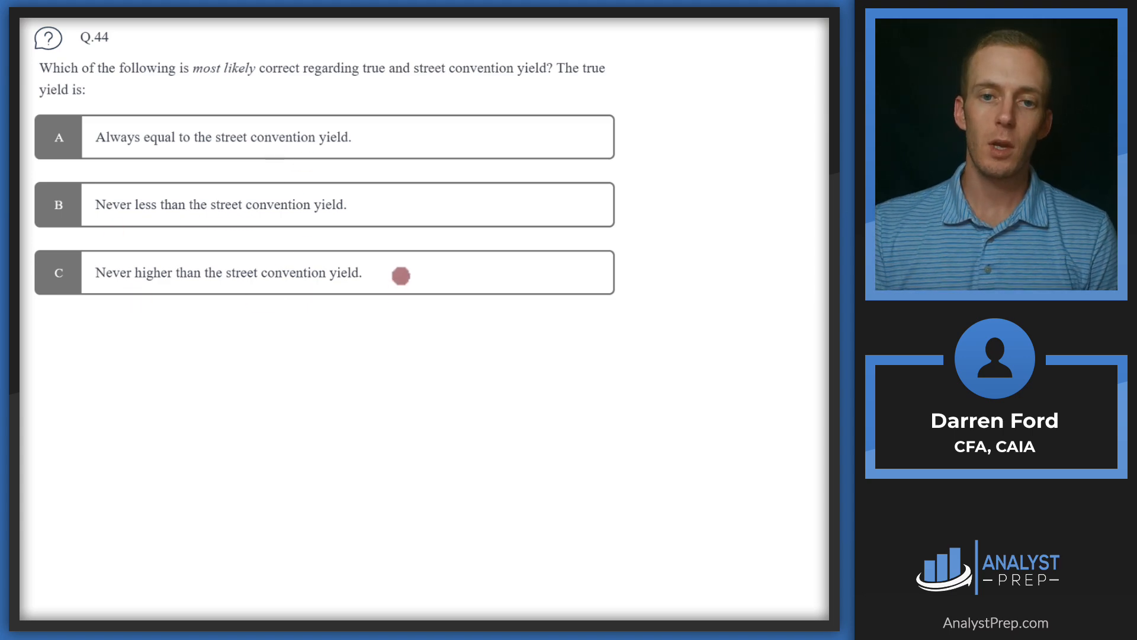
mouse_move(362, 88)
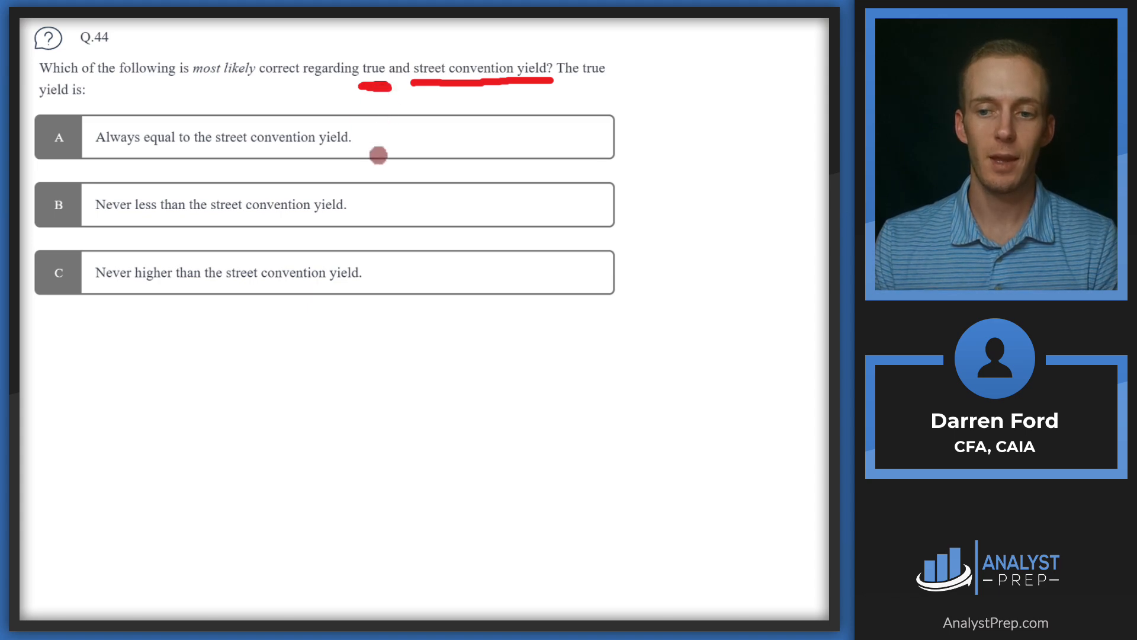
mouse_move(246, 221)
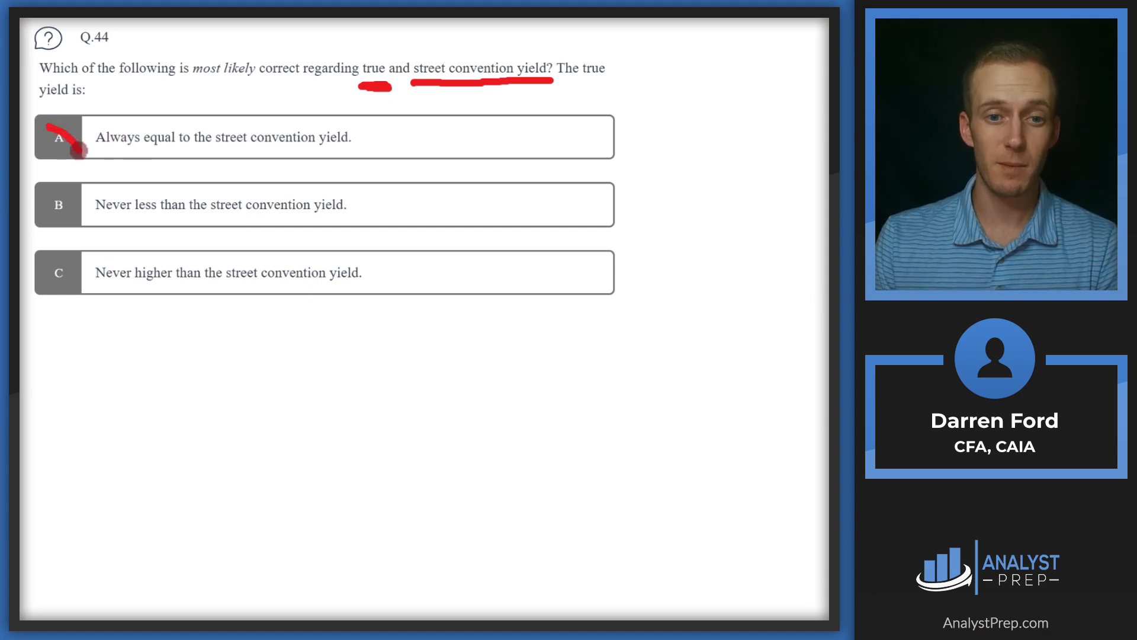
- Cross out answer A on question 44 with the red pen
click(58, 138)
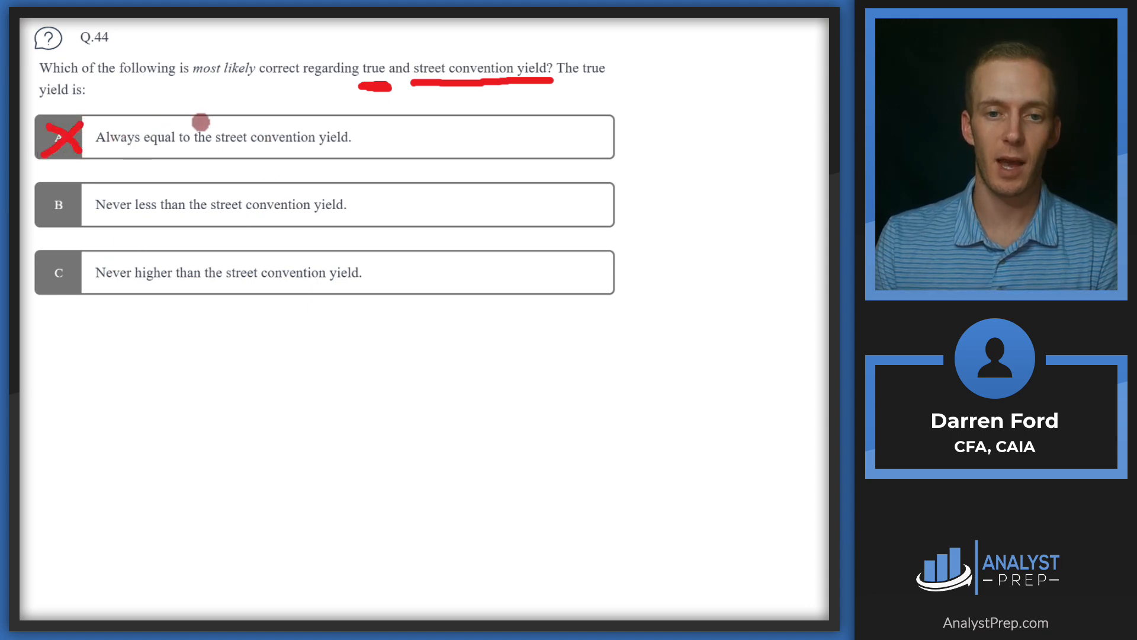
mouse_move(110, 174)
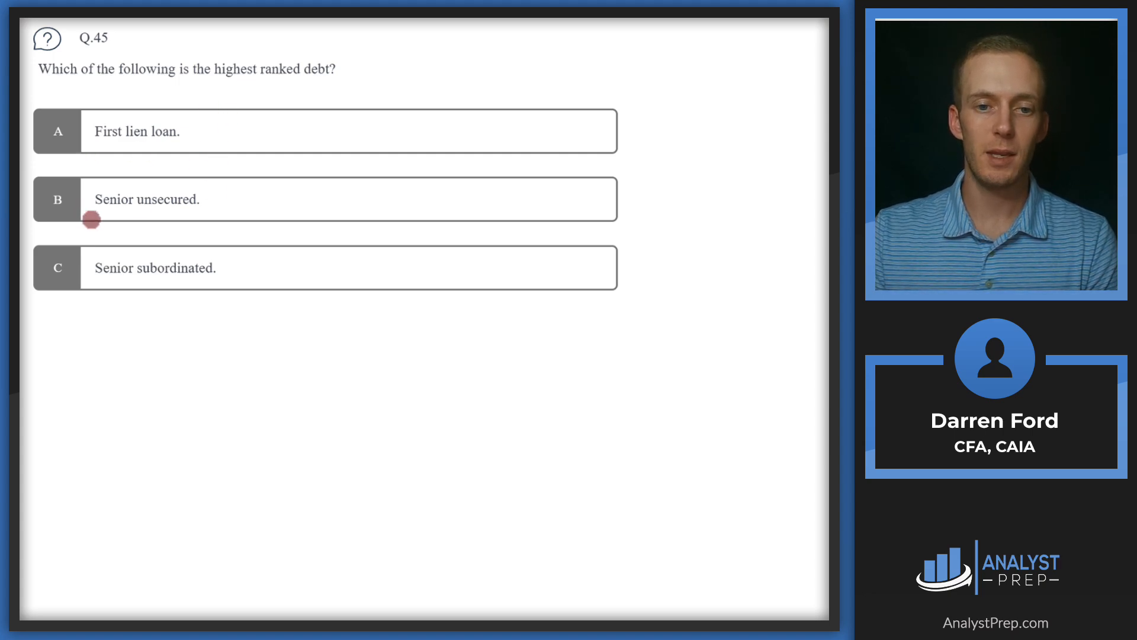
mouse_move(91, 291)
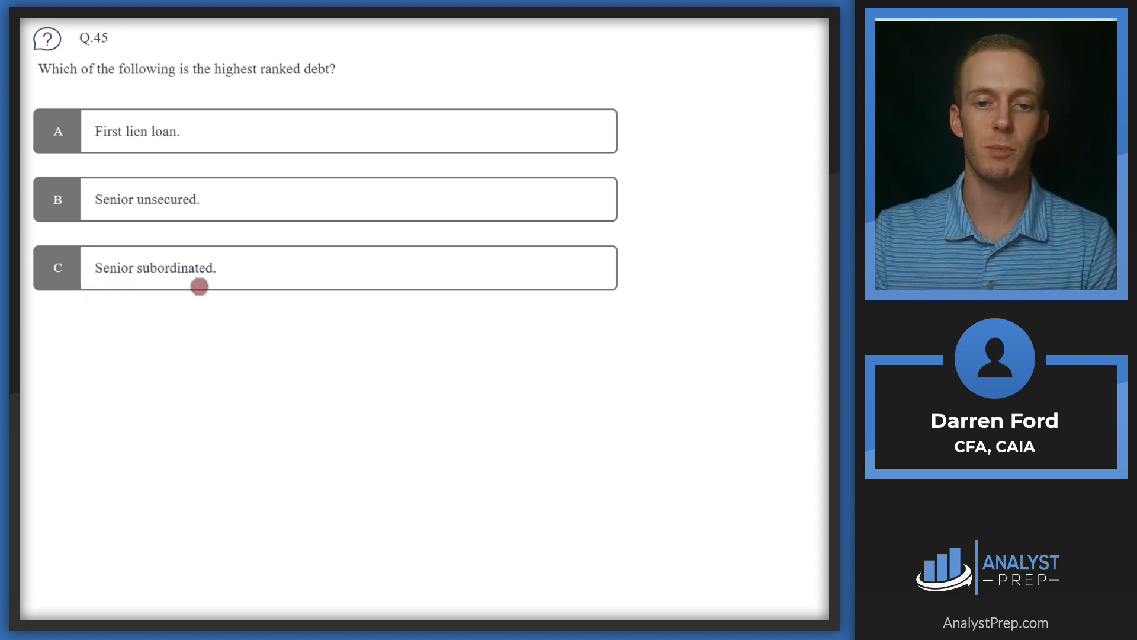
mouse_move(83, 147)
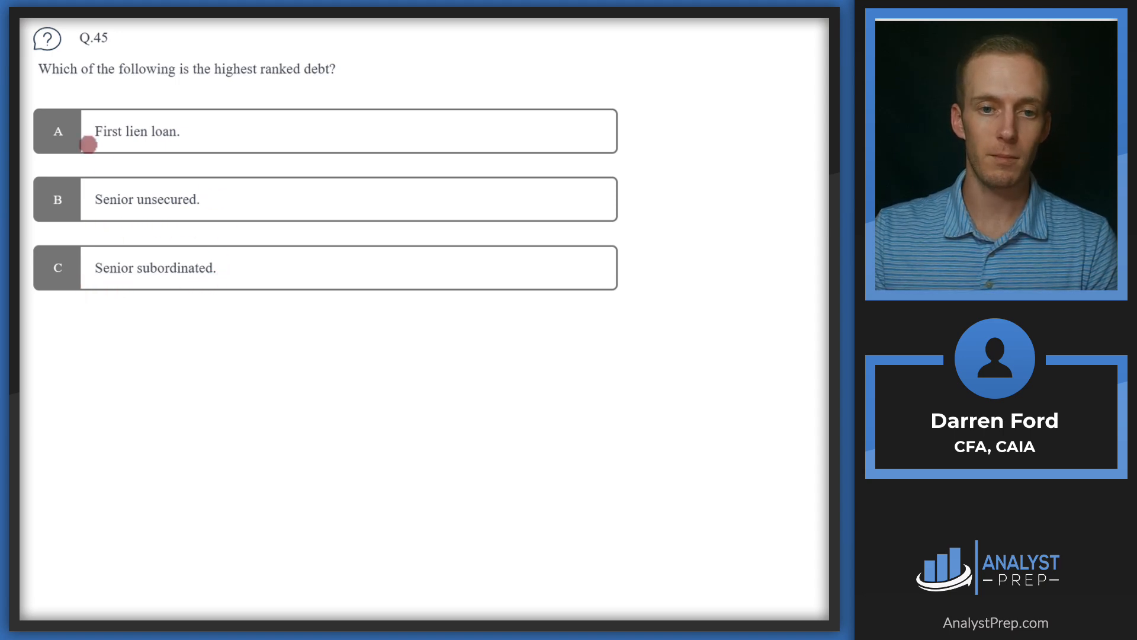
- Advance past question 45 on debt ranking to question 46 on callable bonds
click(58, 132)
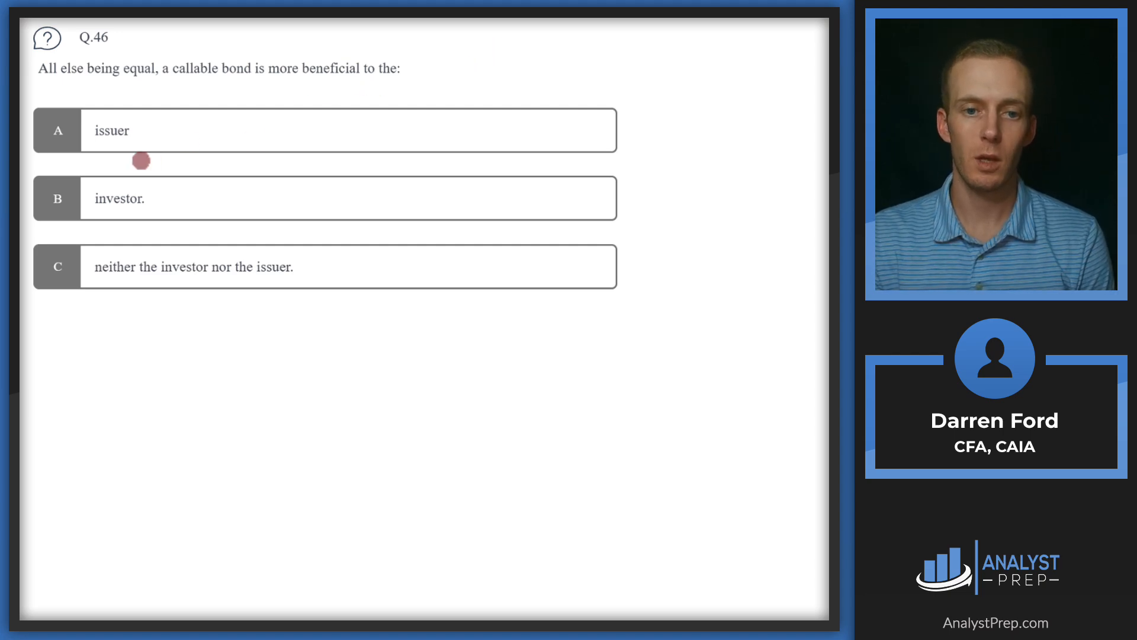
mouse_move(184, 227)
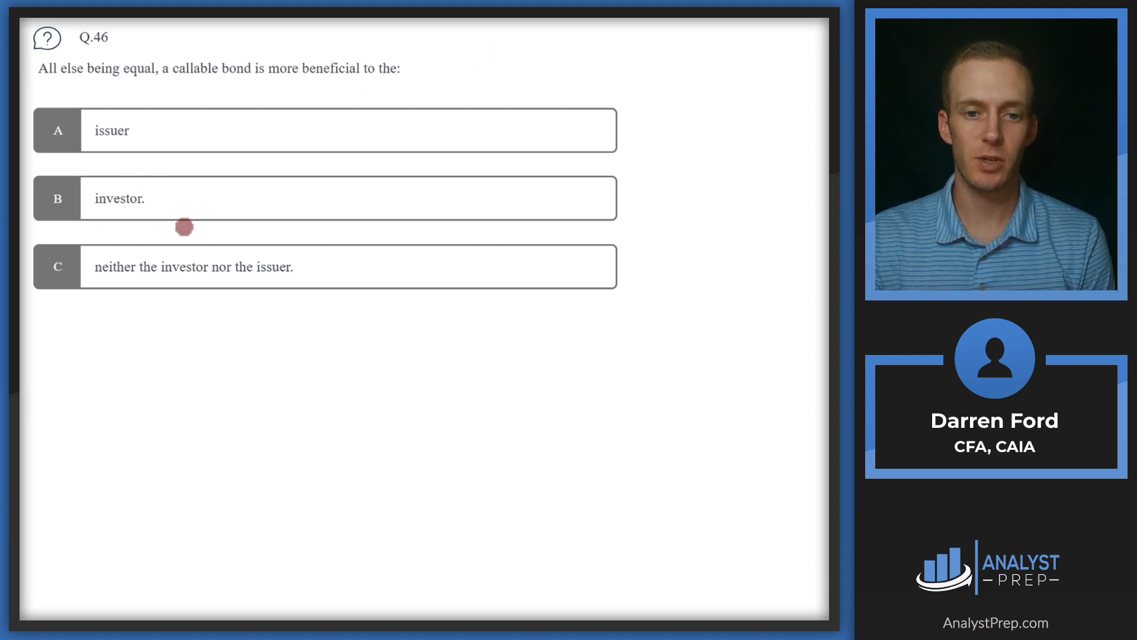
mouse_move(171, 315)
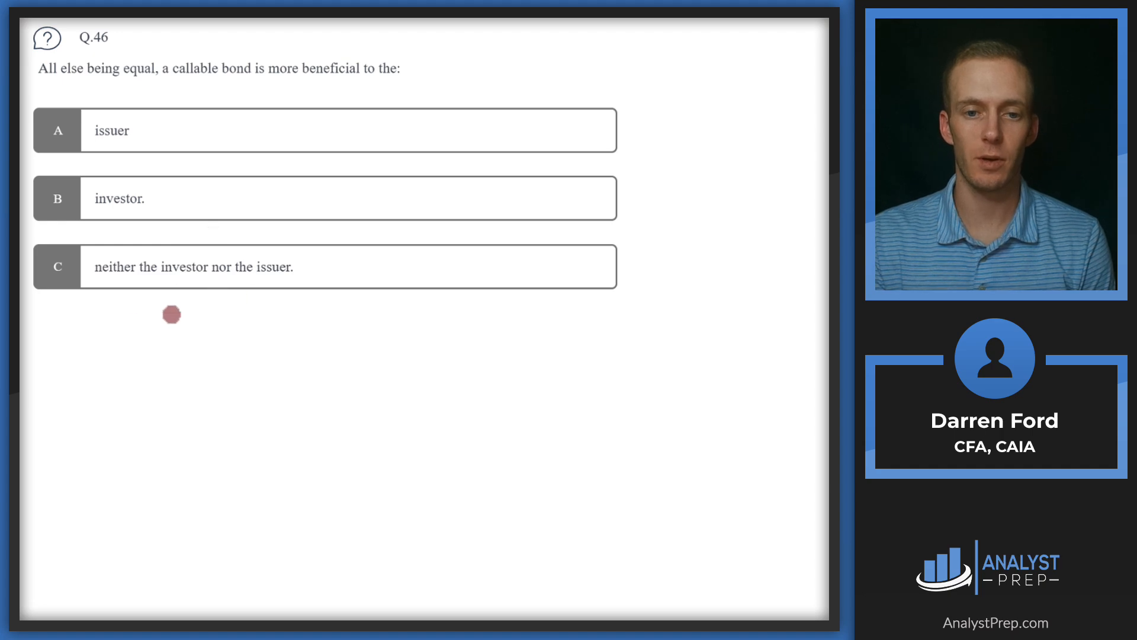
mouse_move(250, 270)
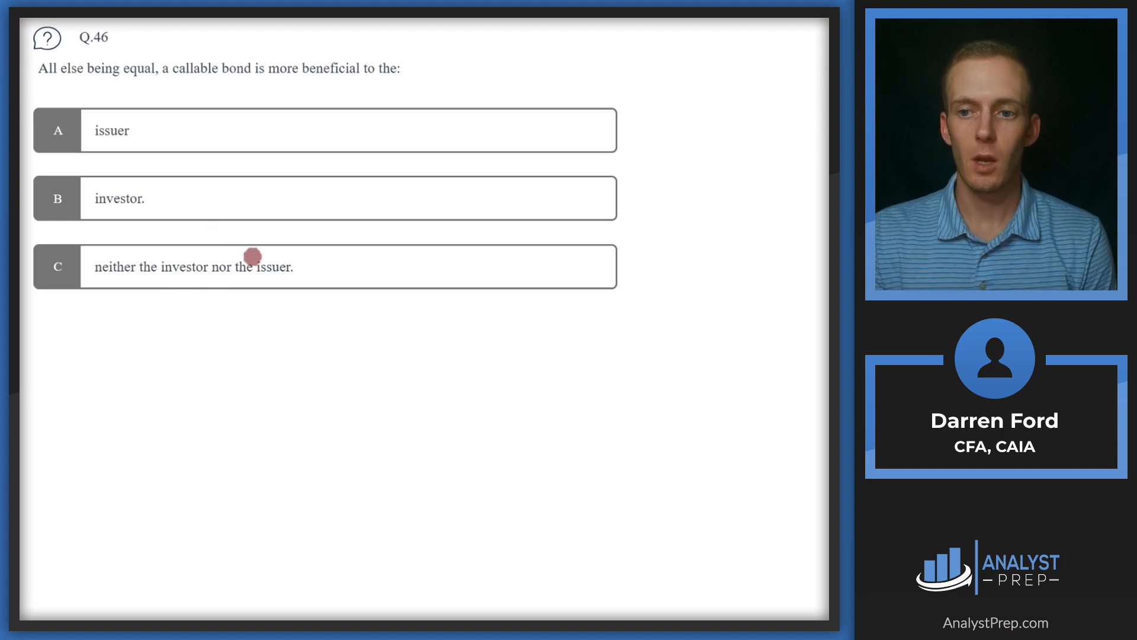
mouse_move(251, 112)
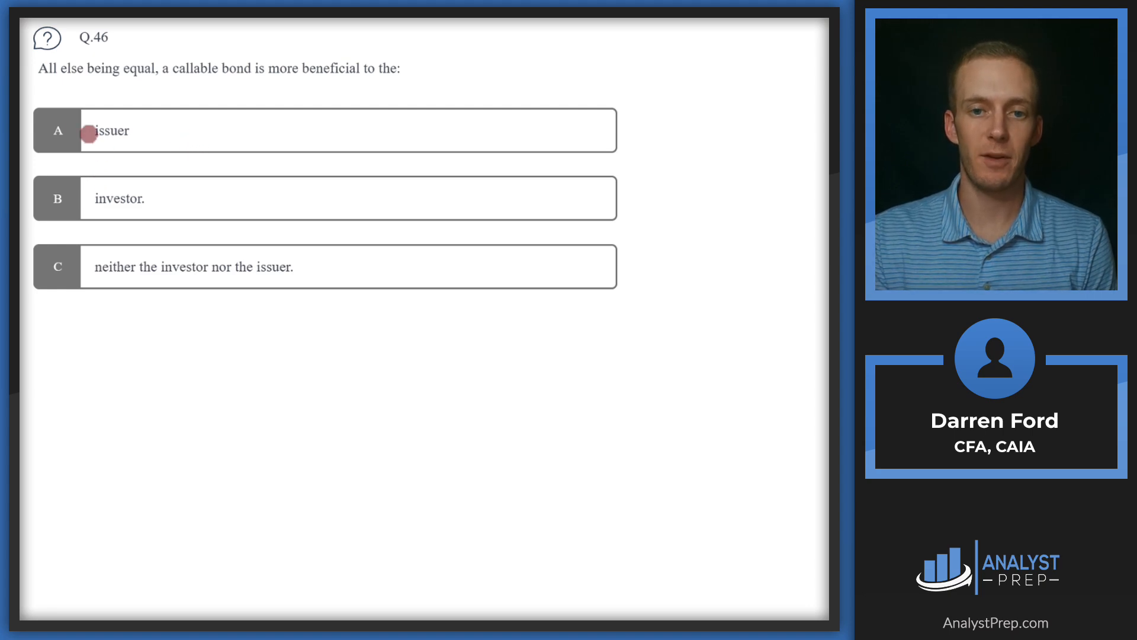
mouse_move(137, 113)
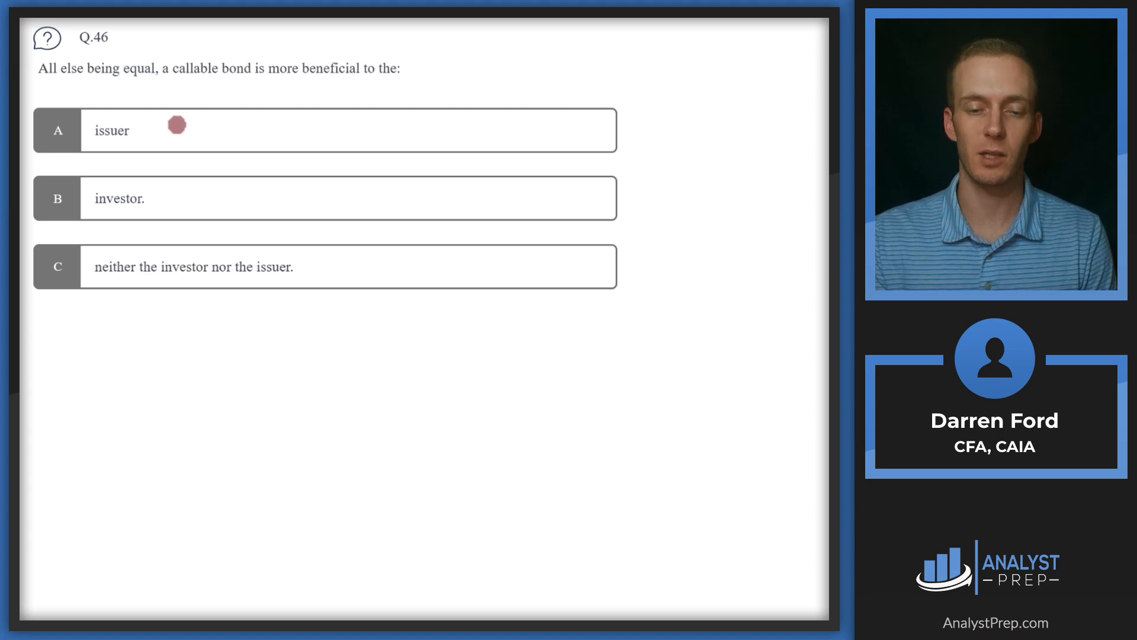
mouse_move(198, 114)
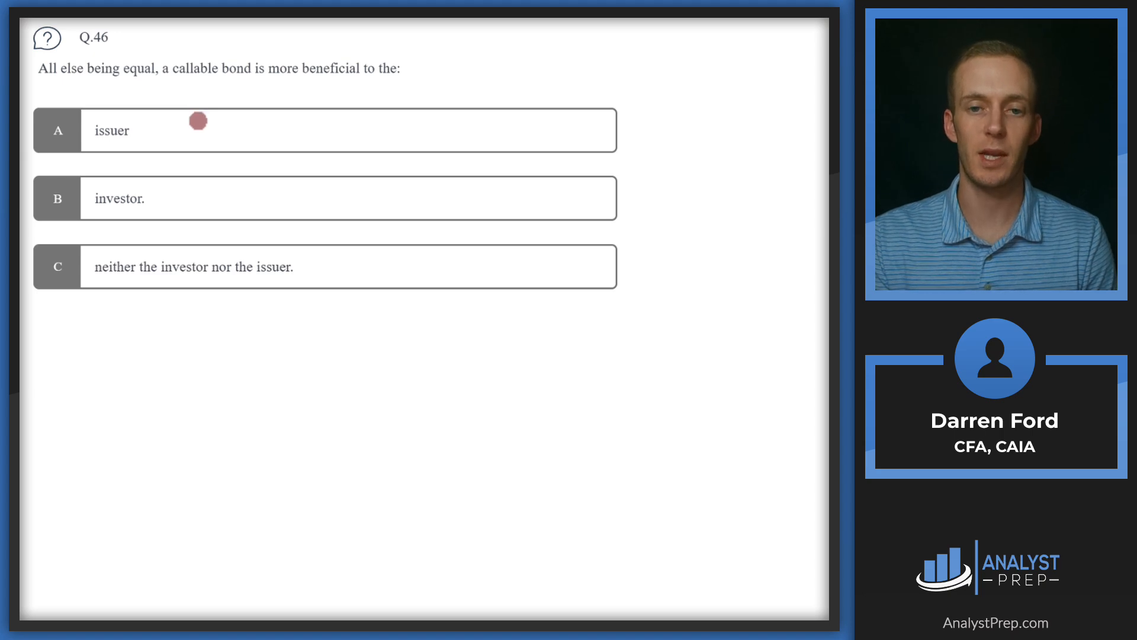
mouse_move(185, 116)
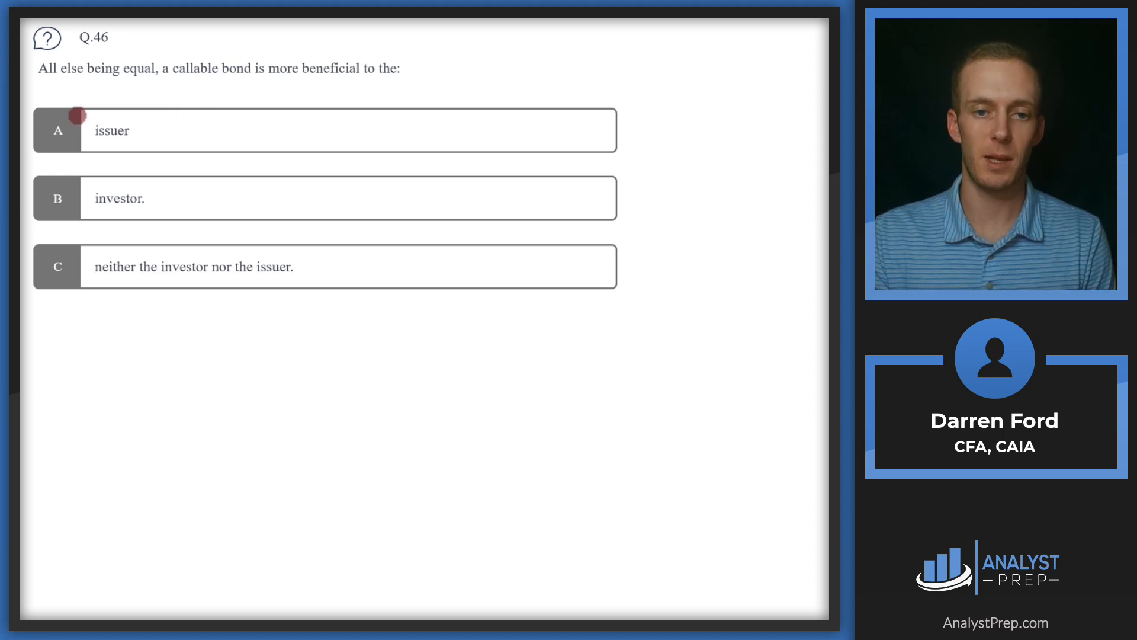
- Circle answer A, issuer, as correct on question 46
click(57, 131)
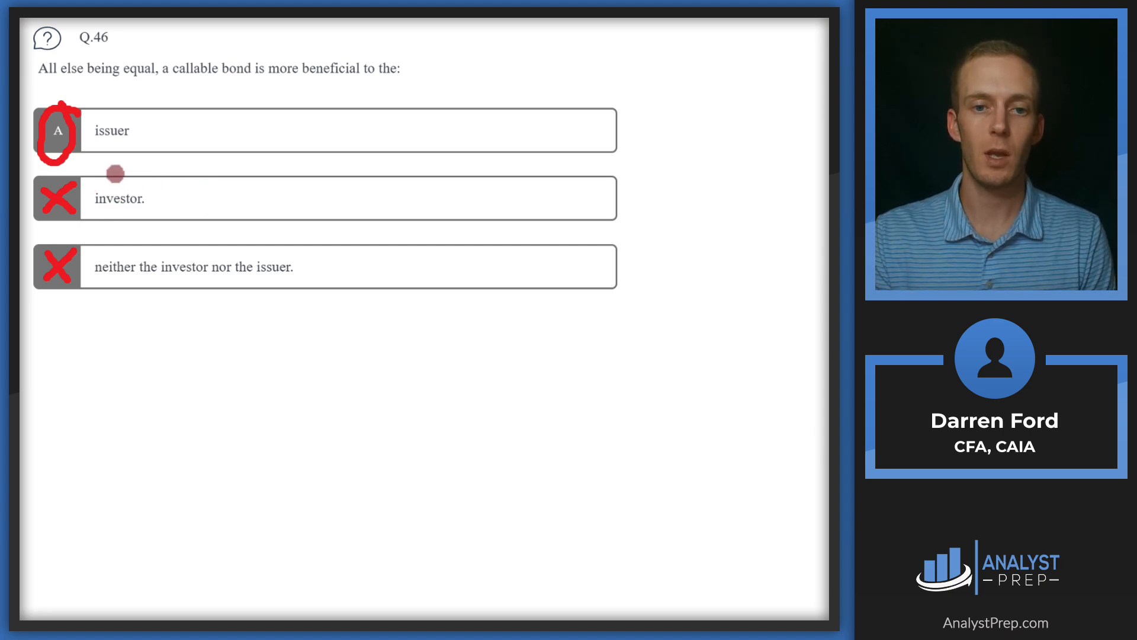
mouse_move(316, 82)
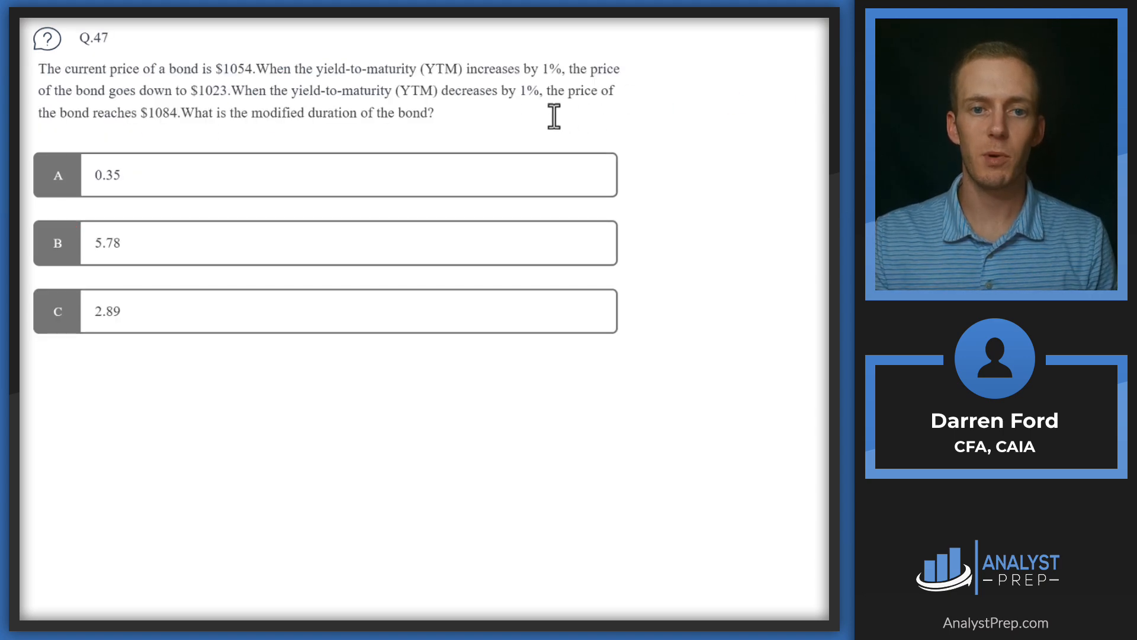
mouse_move(253, 65)
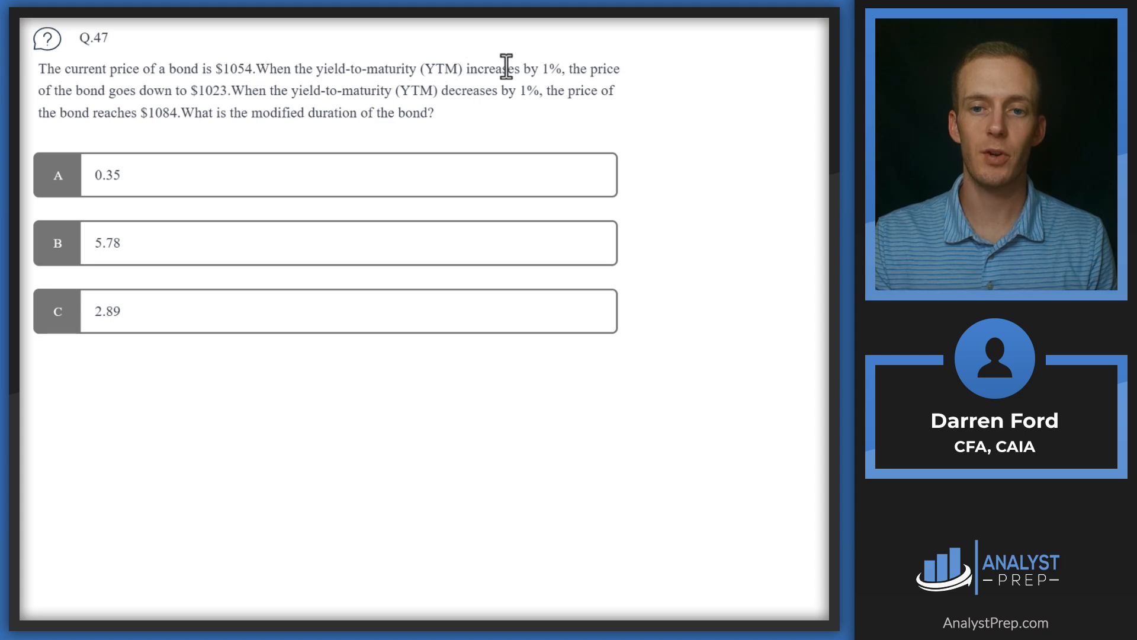
mouse_move(430, 70)
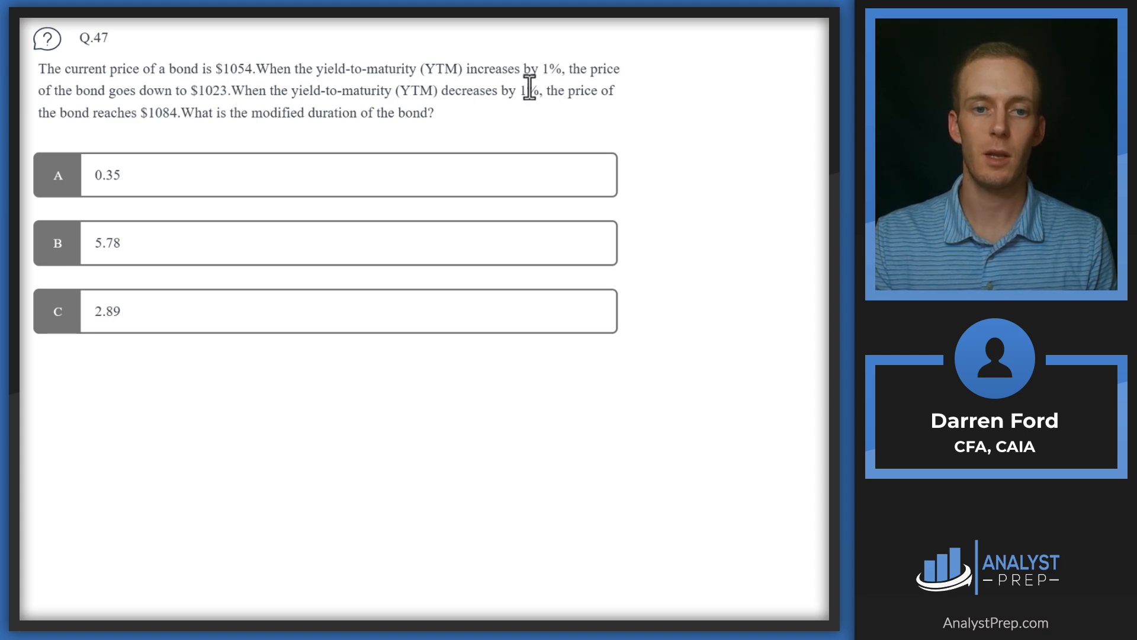
mouse_move(120, 112)
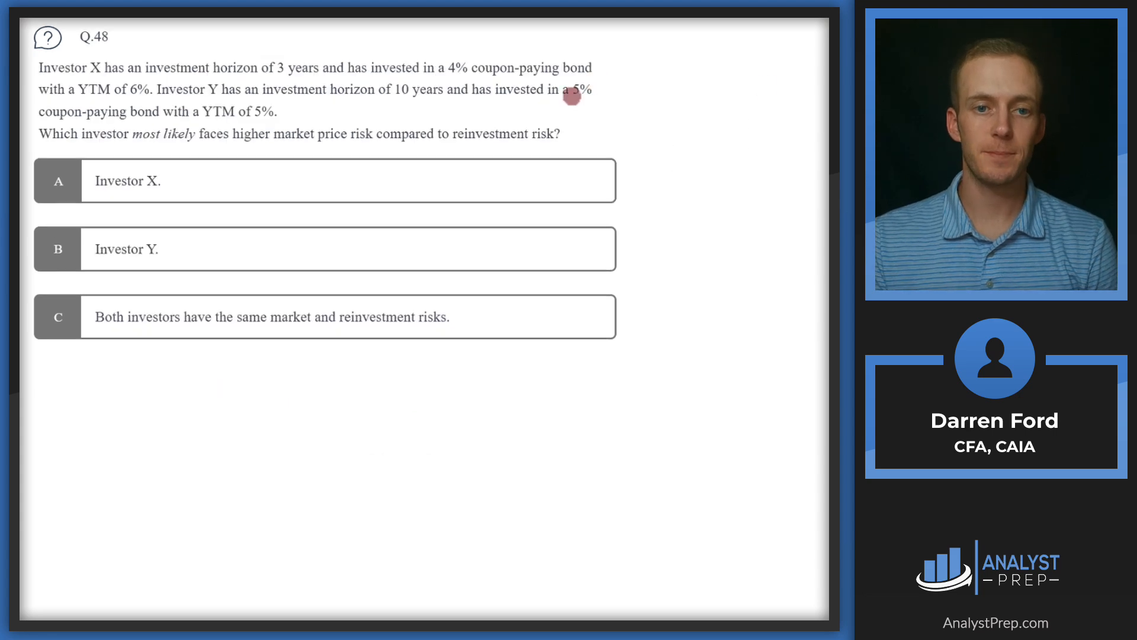
mouse_move(243, 74)
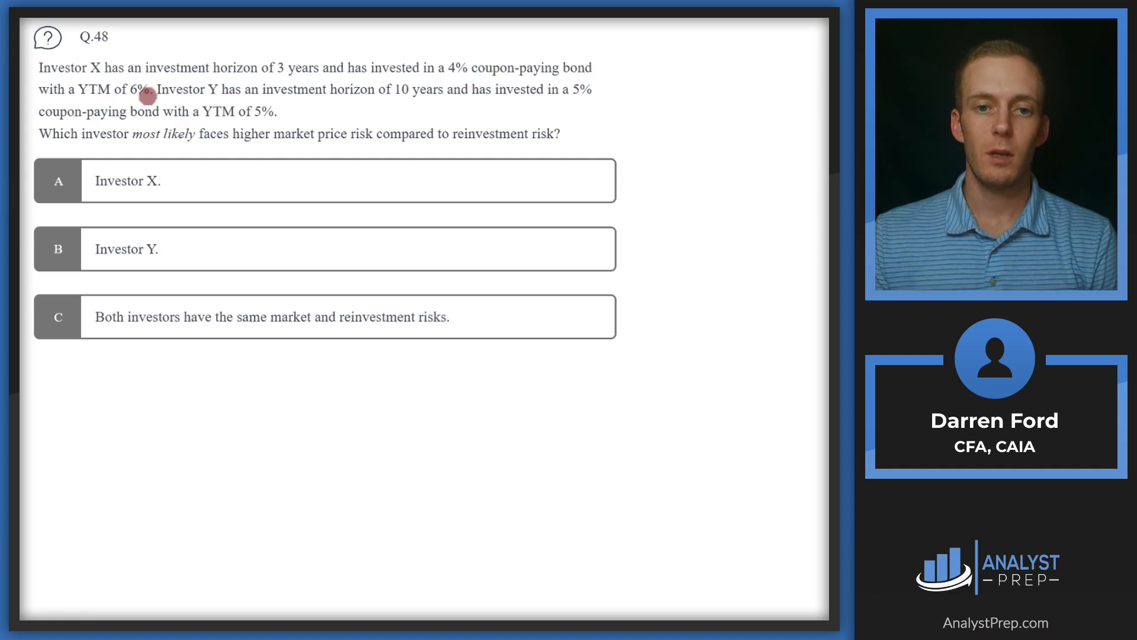
mouse_move(416, 113)
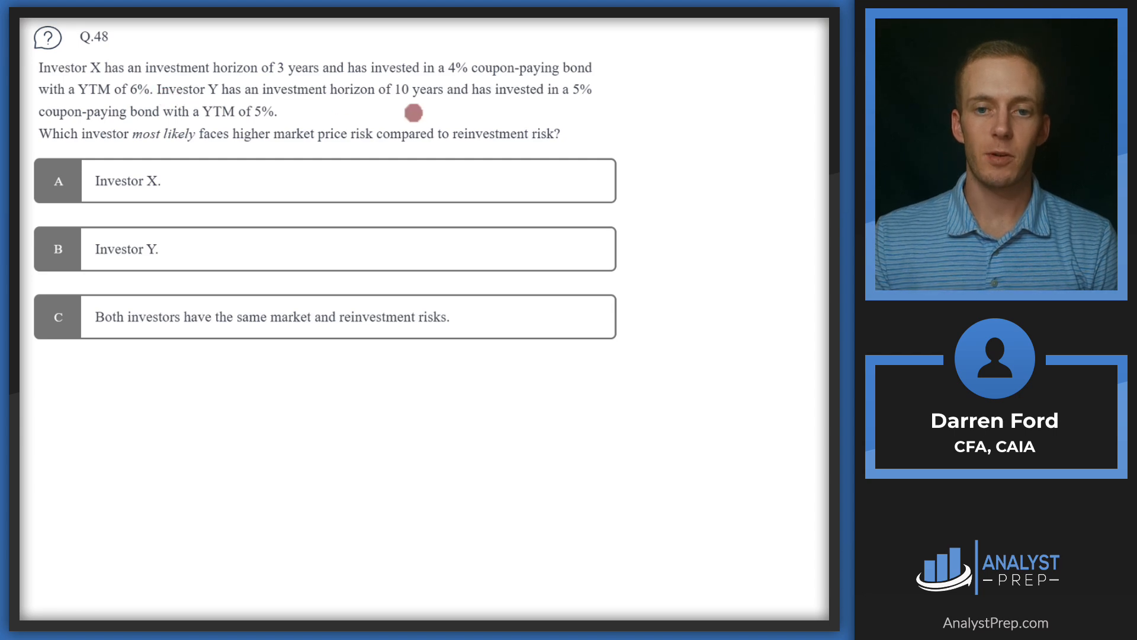
mouse_move(439, 107)
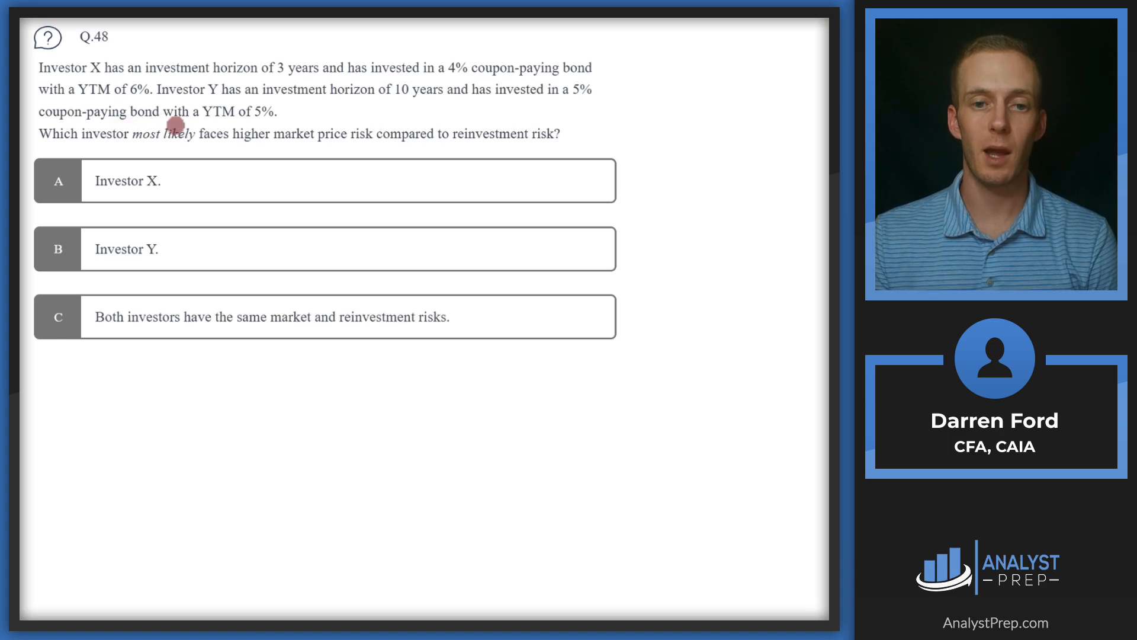
mouse_move(214, 133)
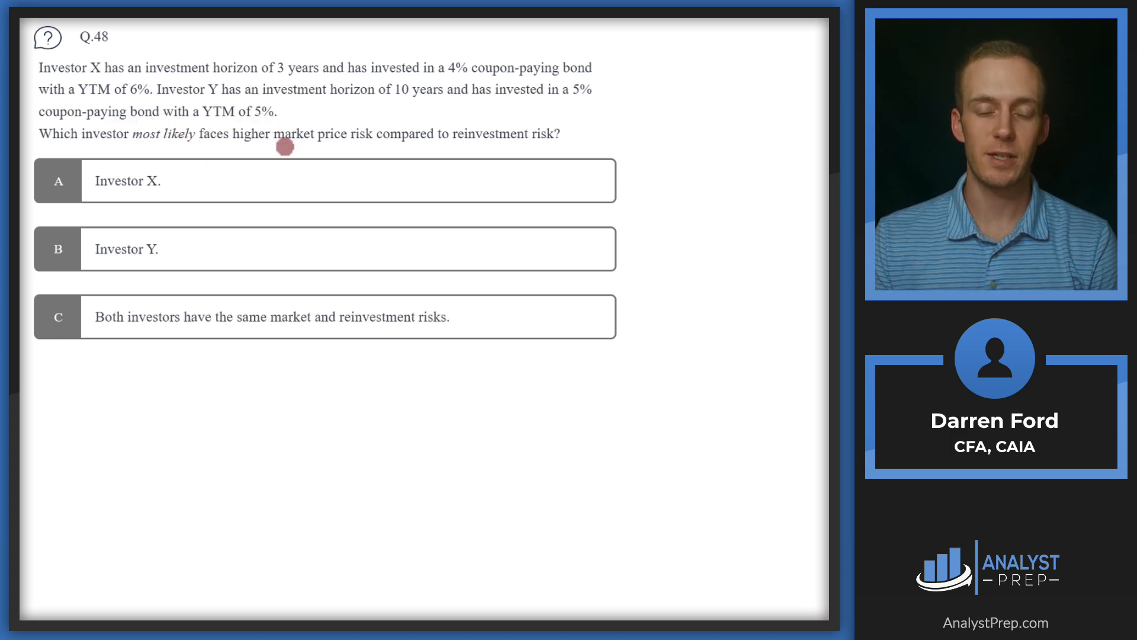
mouse_move(507, 145)
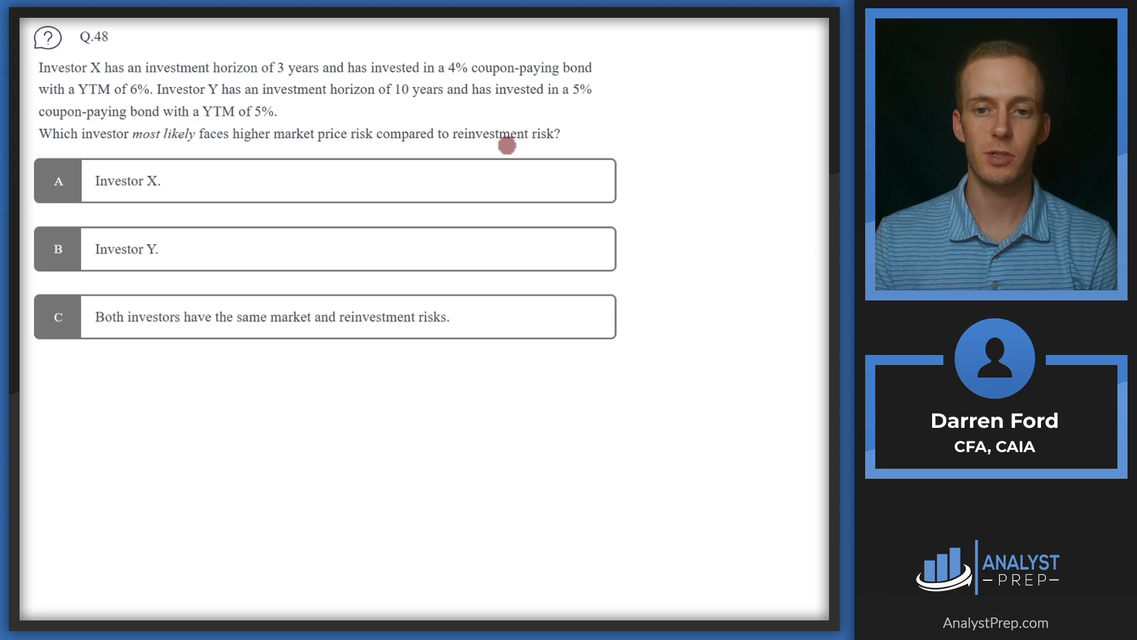
mouse_move(167, 94)
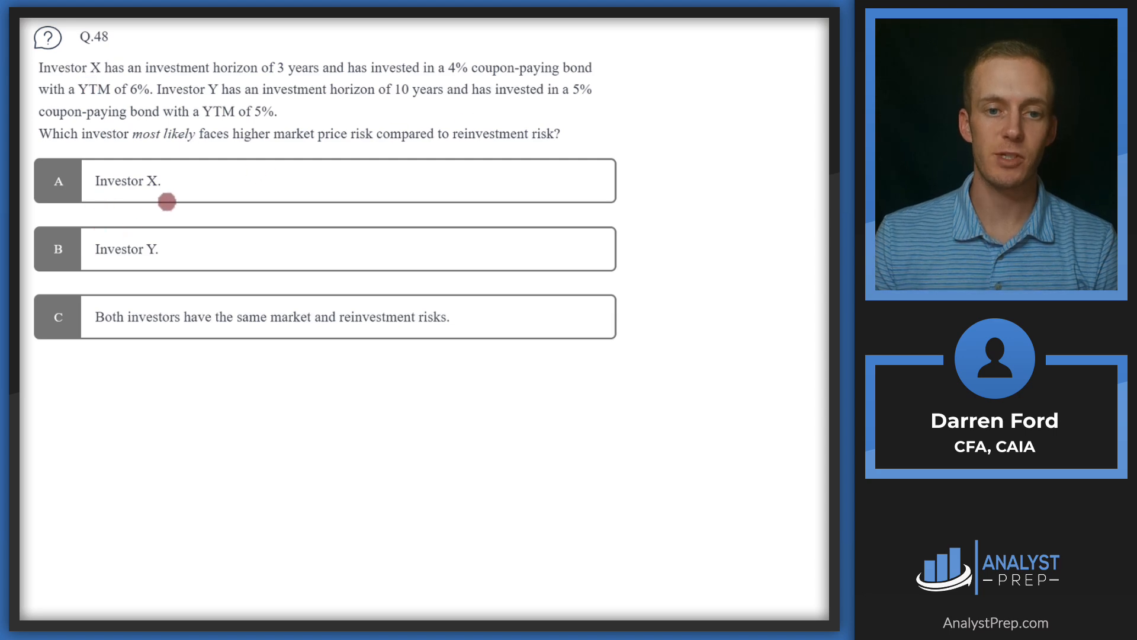
mouse_move(98, 345)
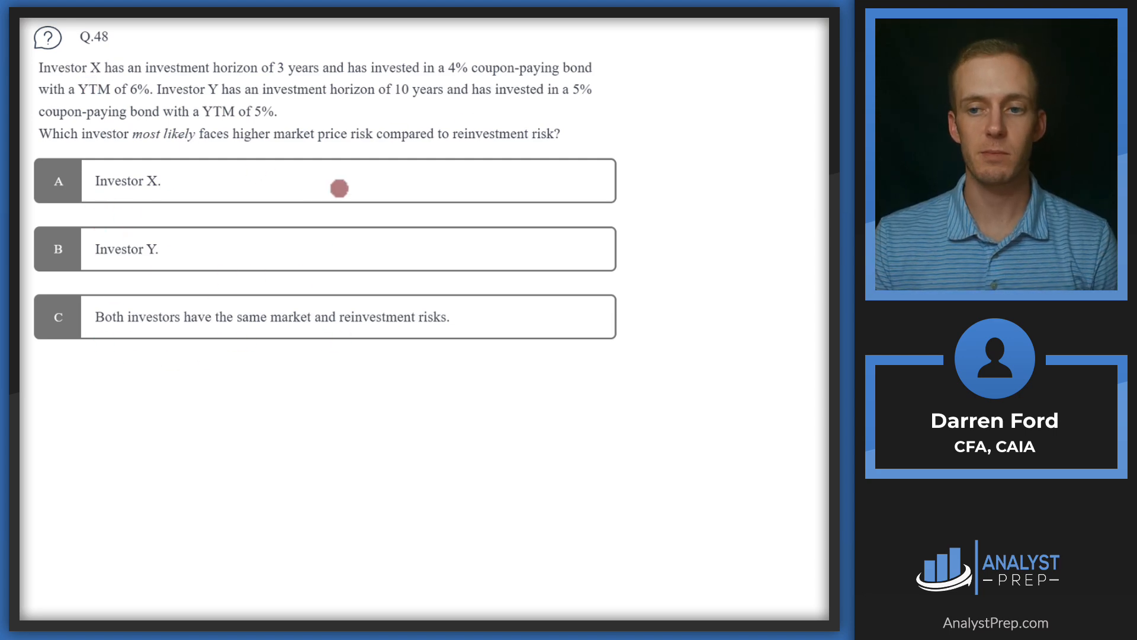
mouse_move(91, 73)
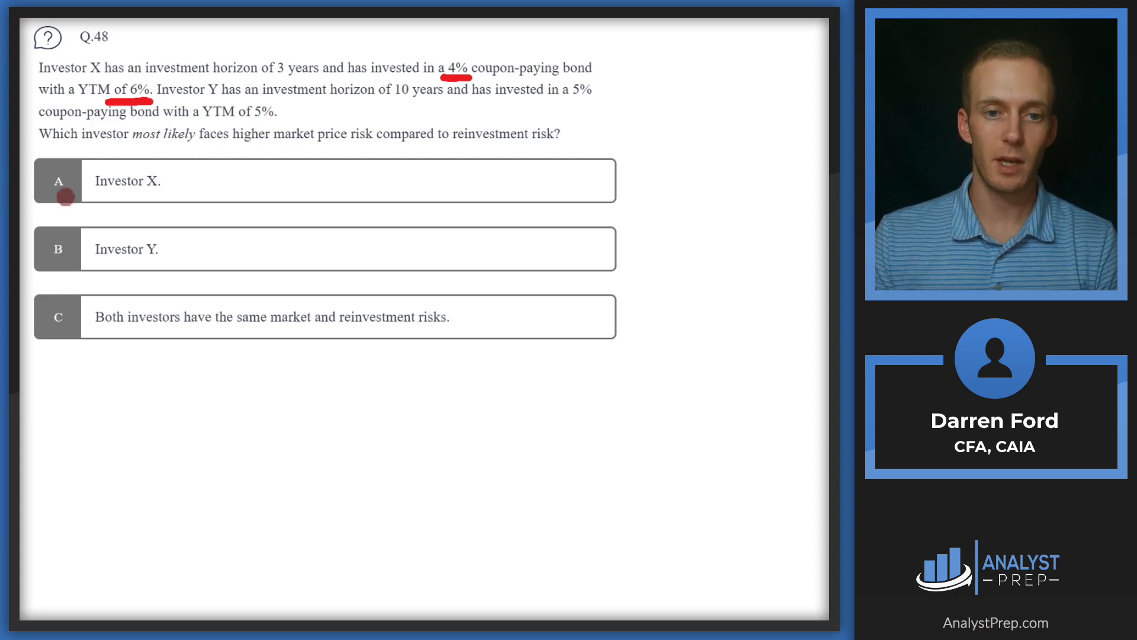
mouse_move(220, 174)
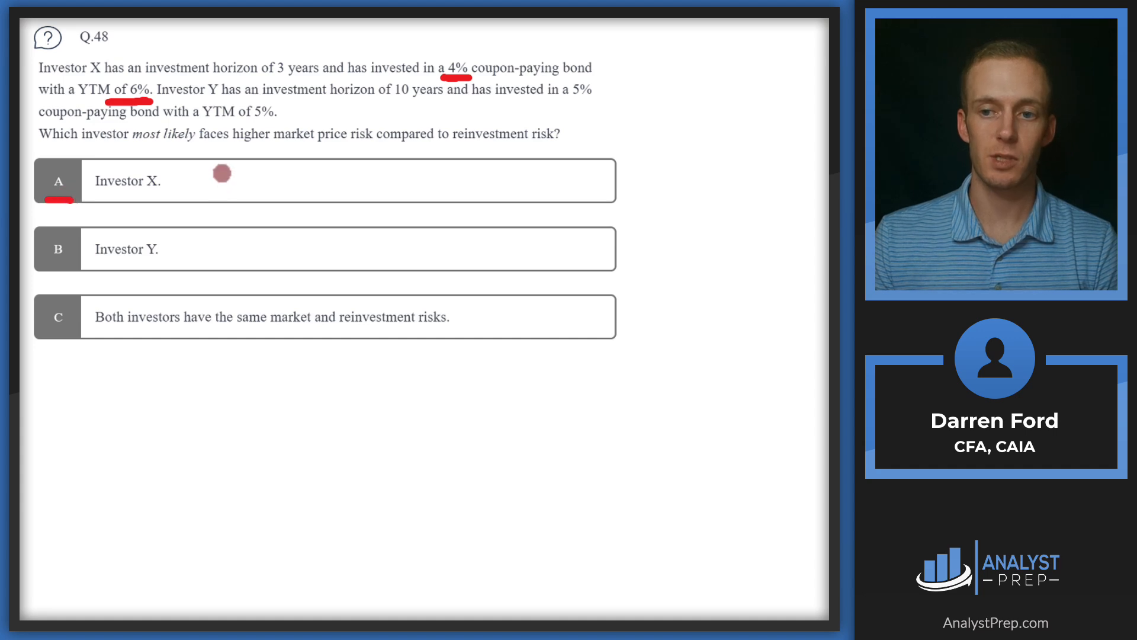
mouse_move(273, 156)
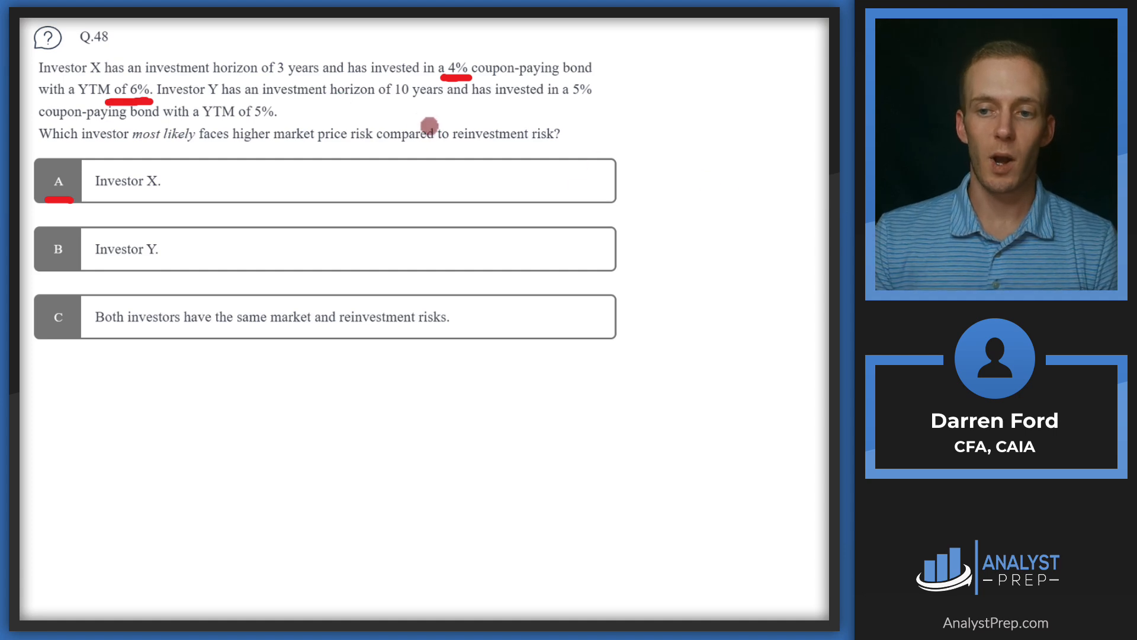
mouse_move(349, 166)
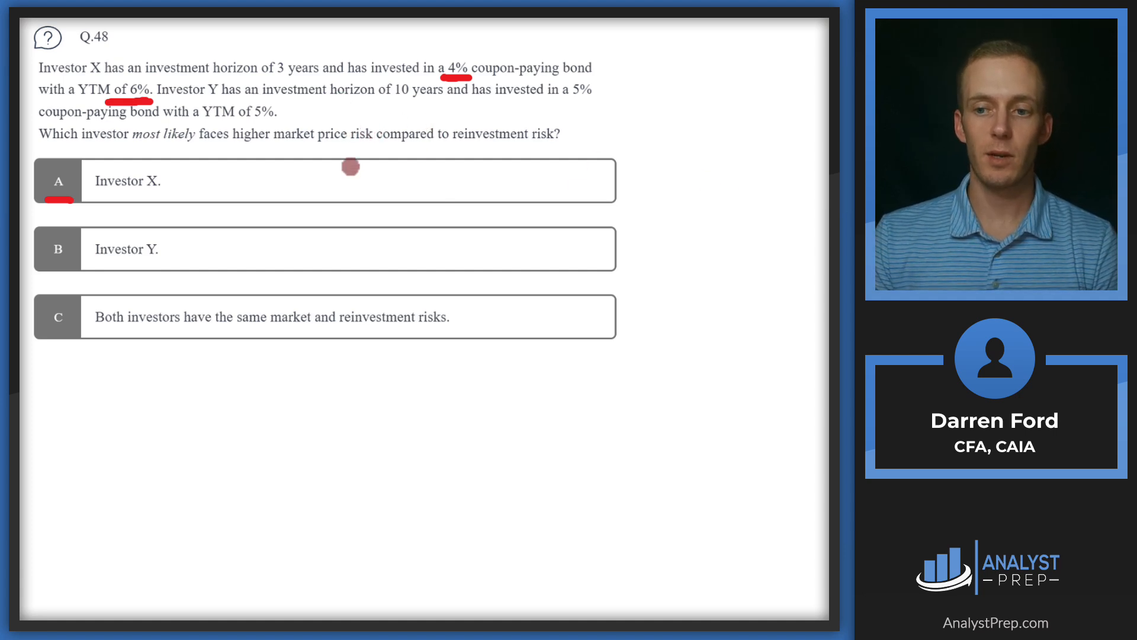
mouse_move(393, 106)
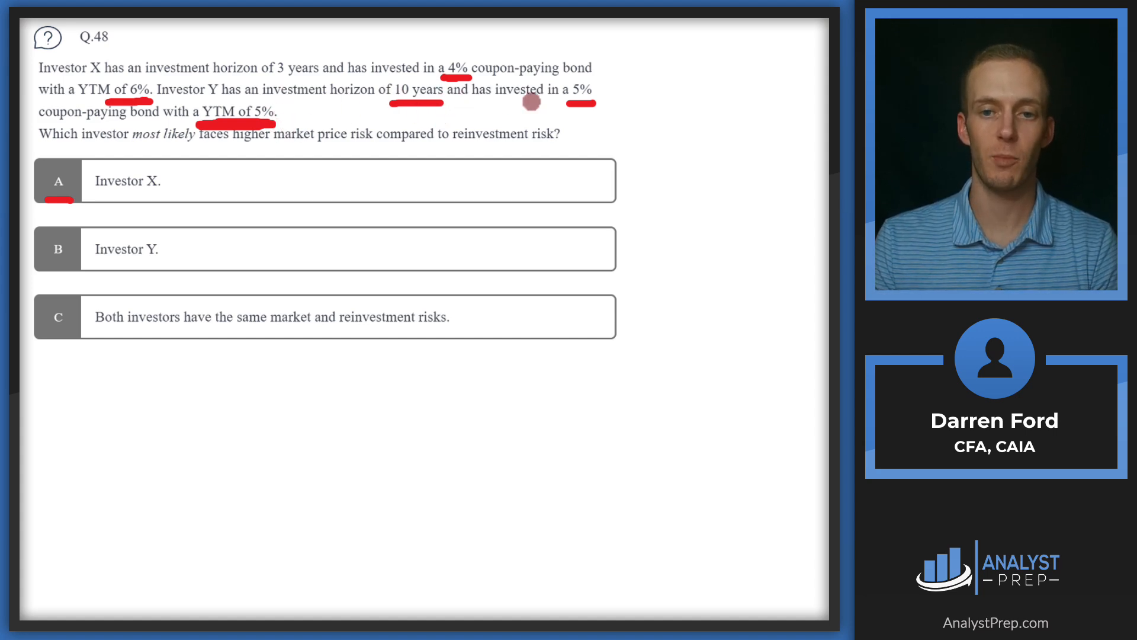
mouse_move(254, 139)
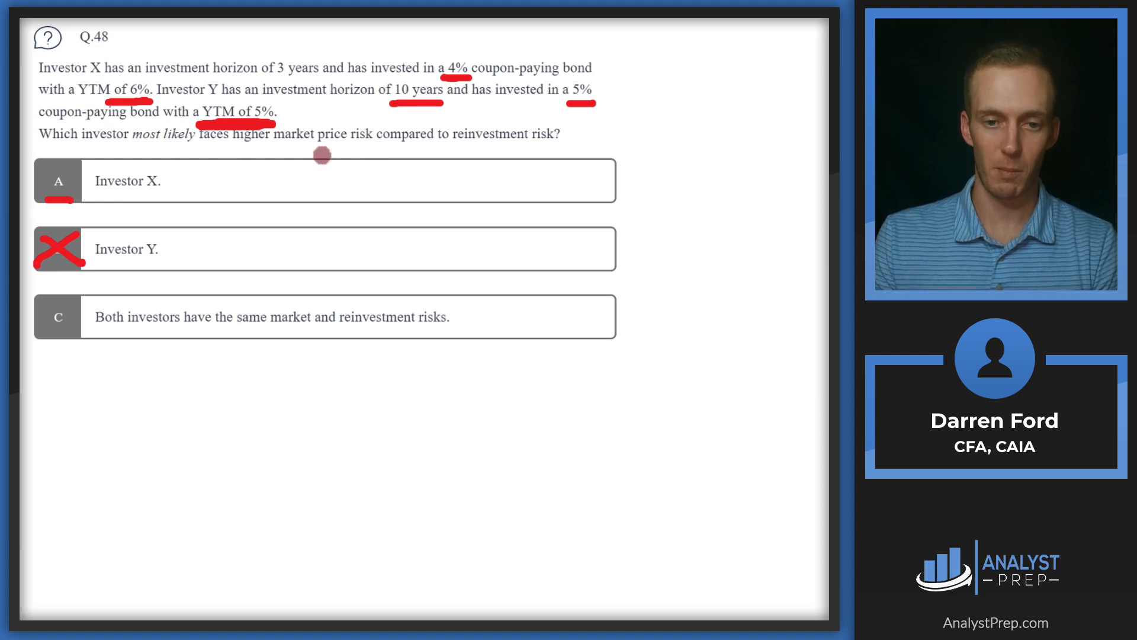
- Advance from question 48 to question 49 on bond convexity
click(56, 181)
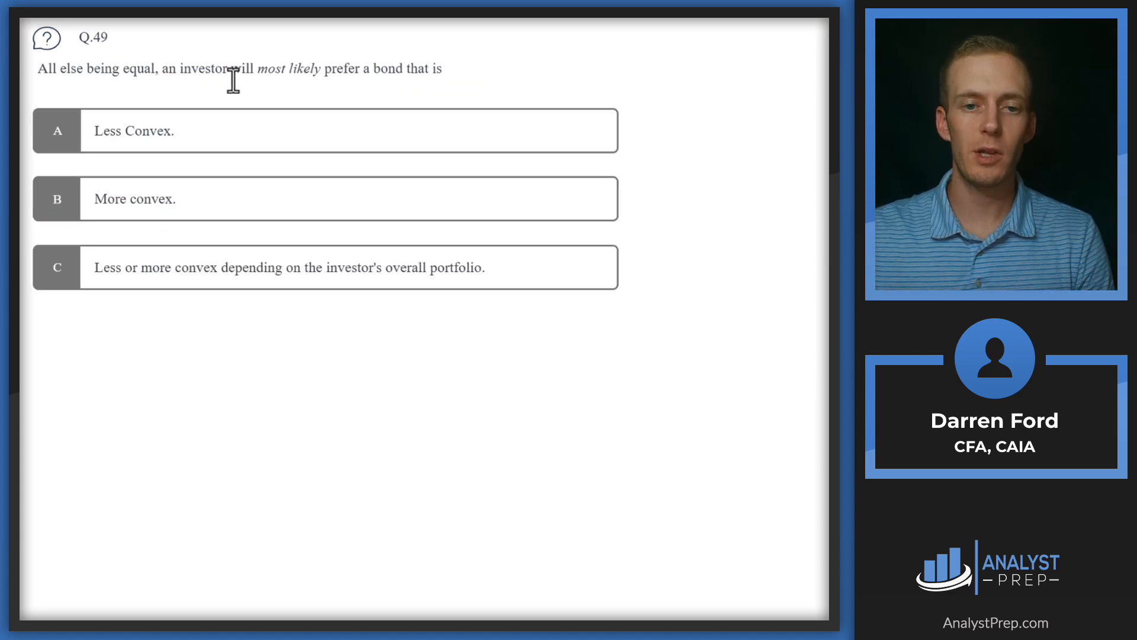
mouse_move(344, 74)
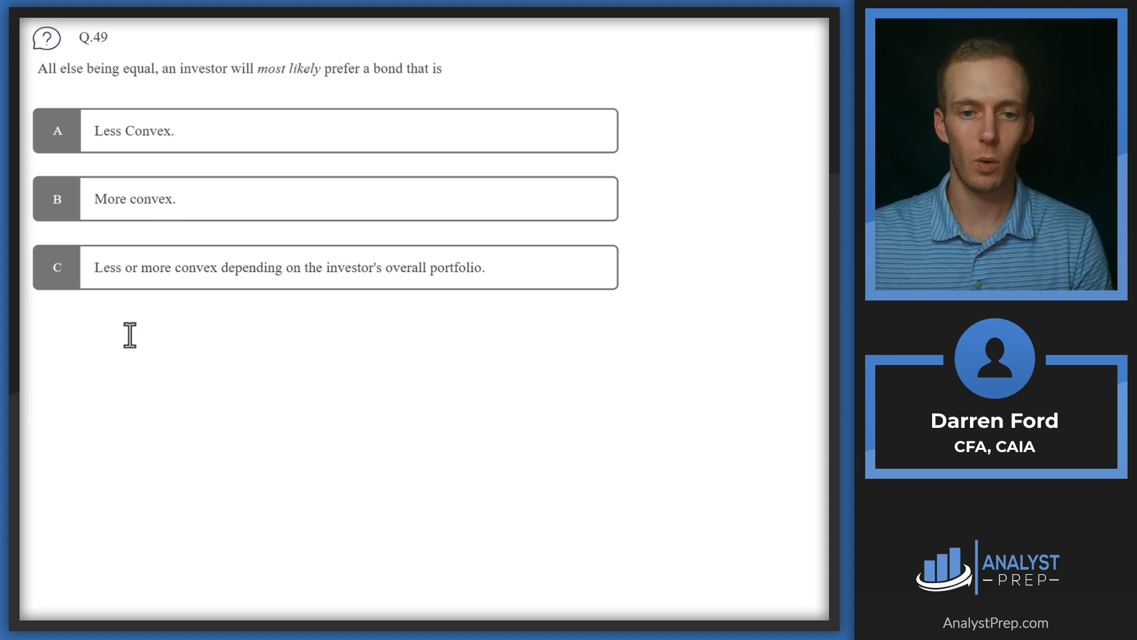
mouse_move(514, 286)
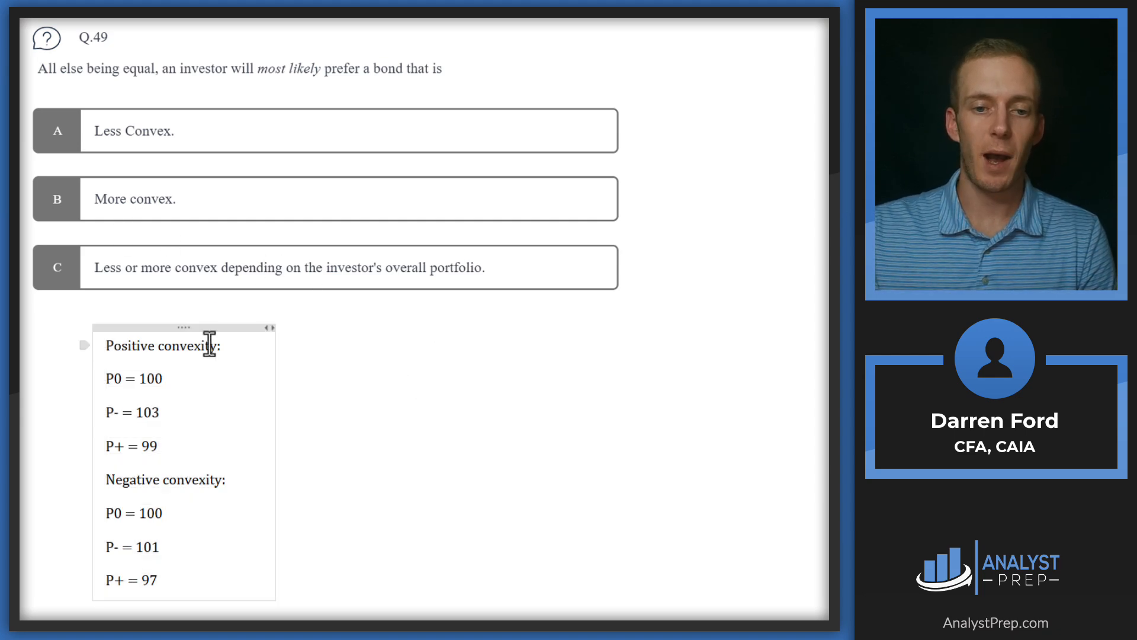
mouse_move(193, 349)
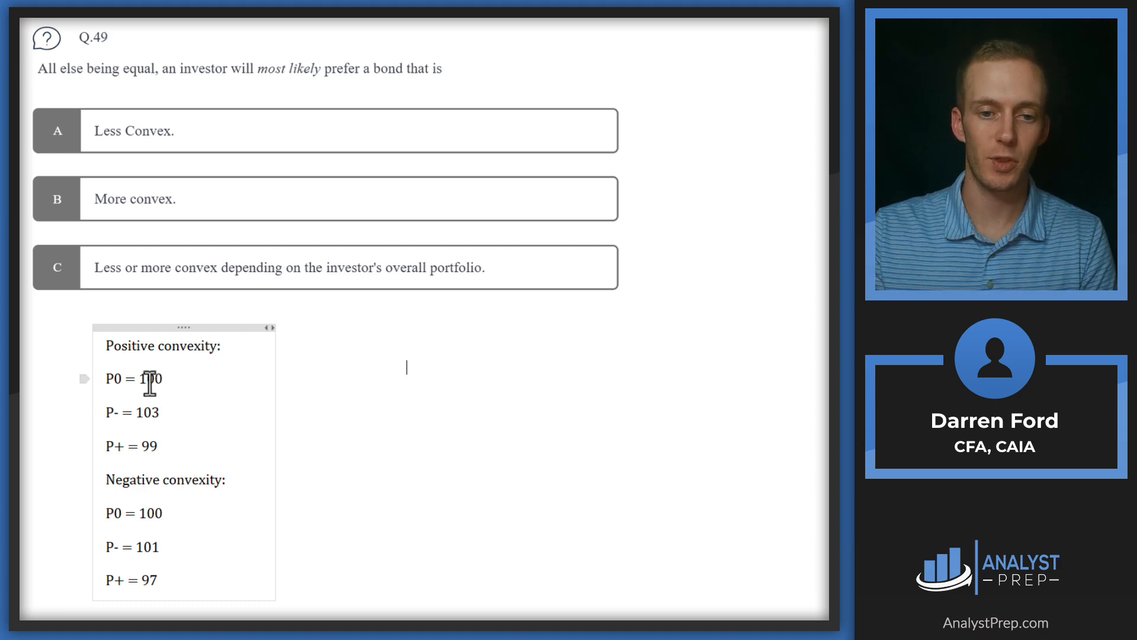
mouse_move(148, 409)
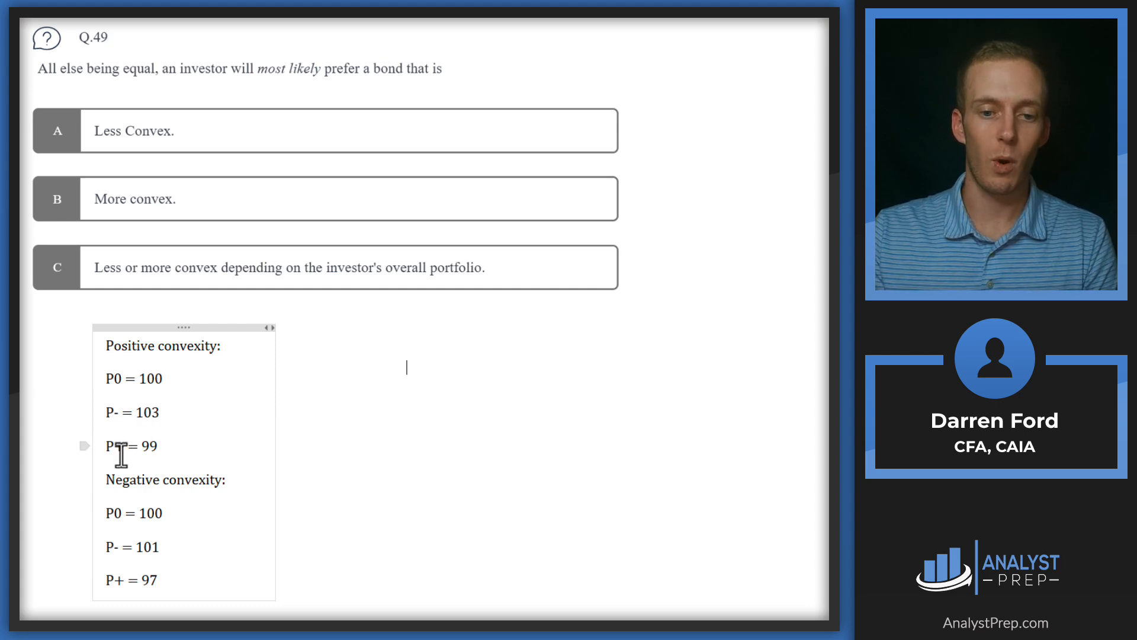
mouse_move(166, 454)
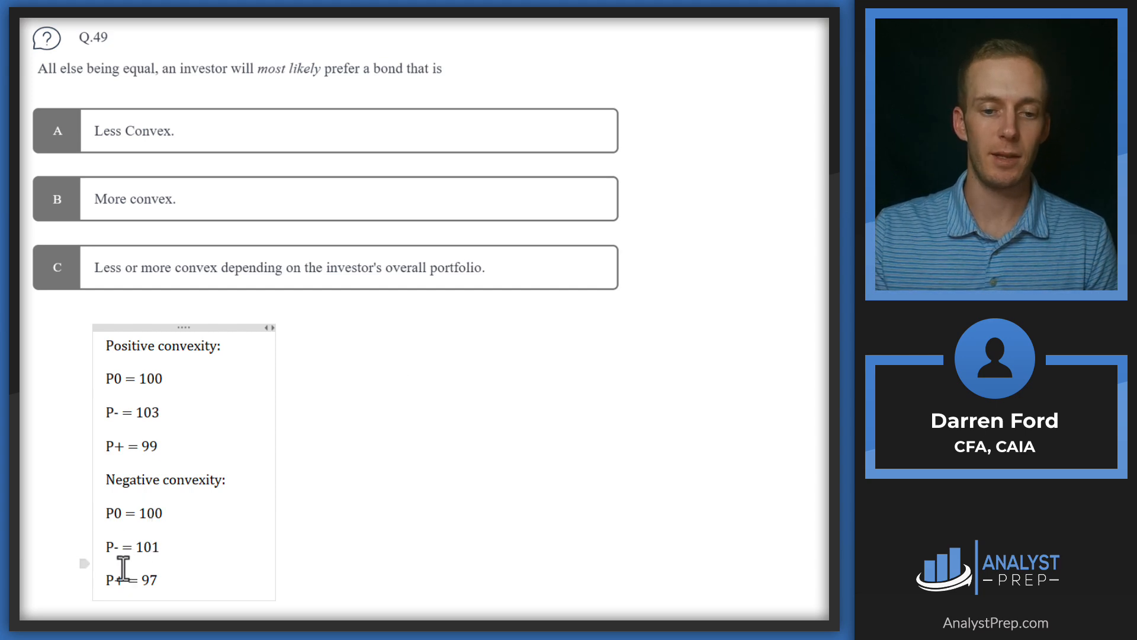
mouse_move(127, 580)
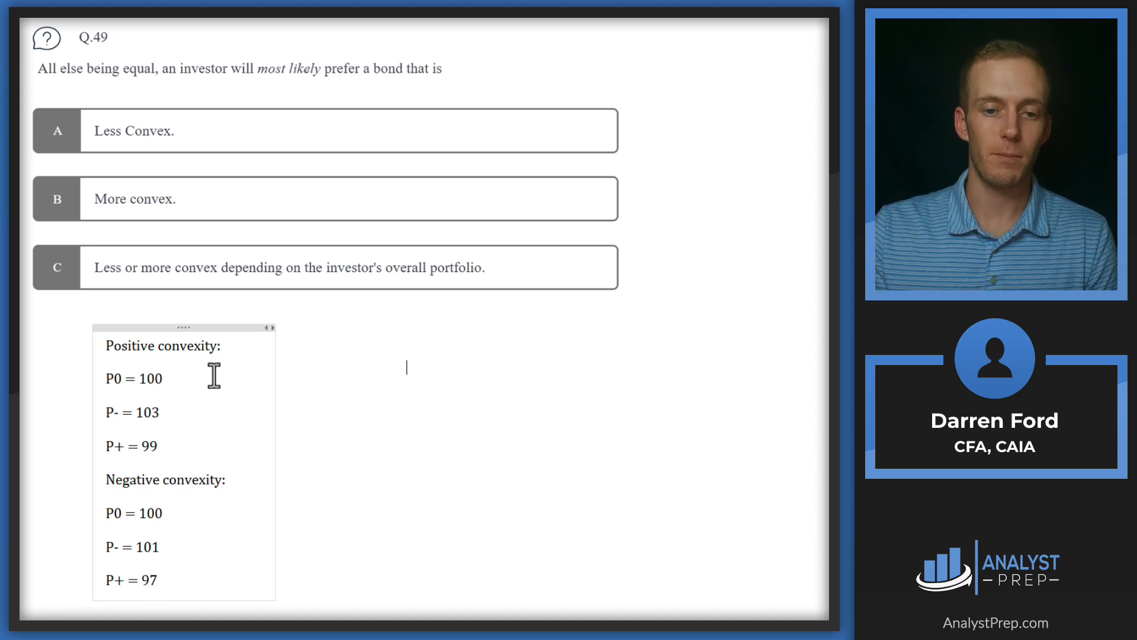
mouse_move(187, 426)
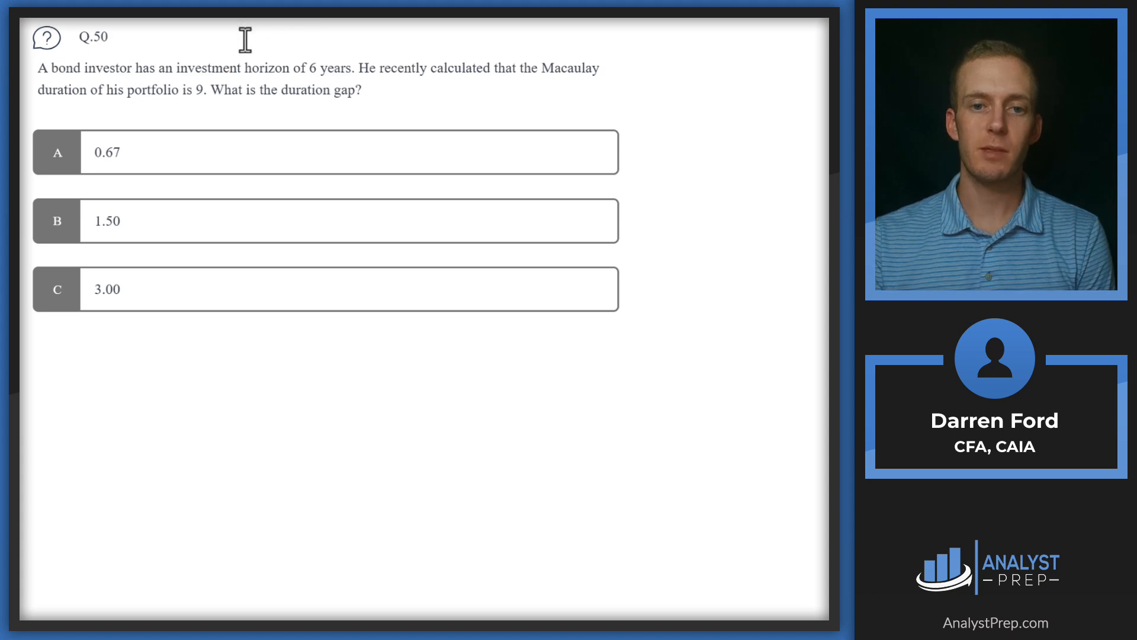
mouse_move(429, 77)
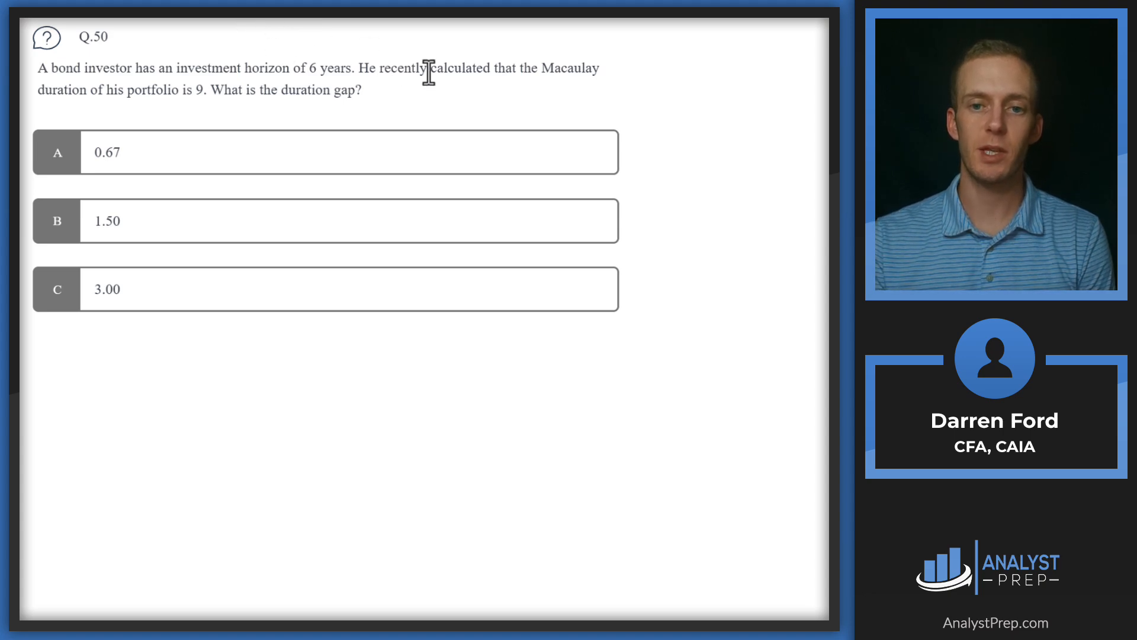
mouse_move(135, 120)
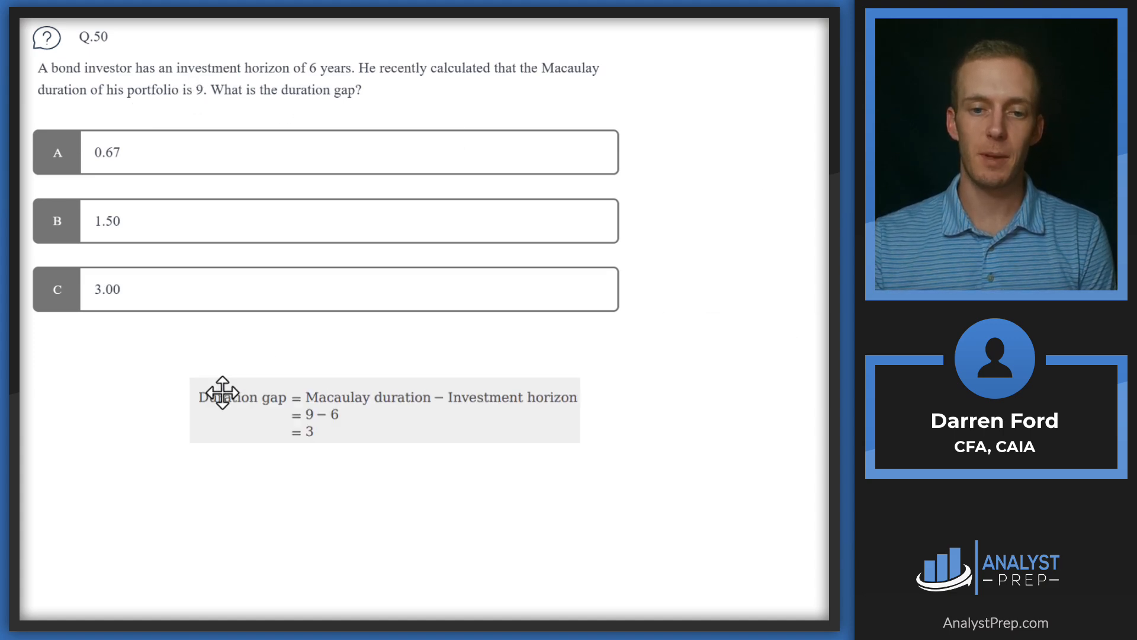
- Place the duration gap formula box (9 − 6 = 3) under question 50's choices
drag(221, 410, 384, 355)
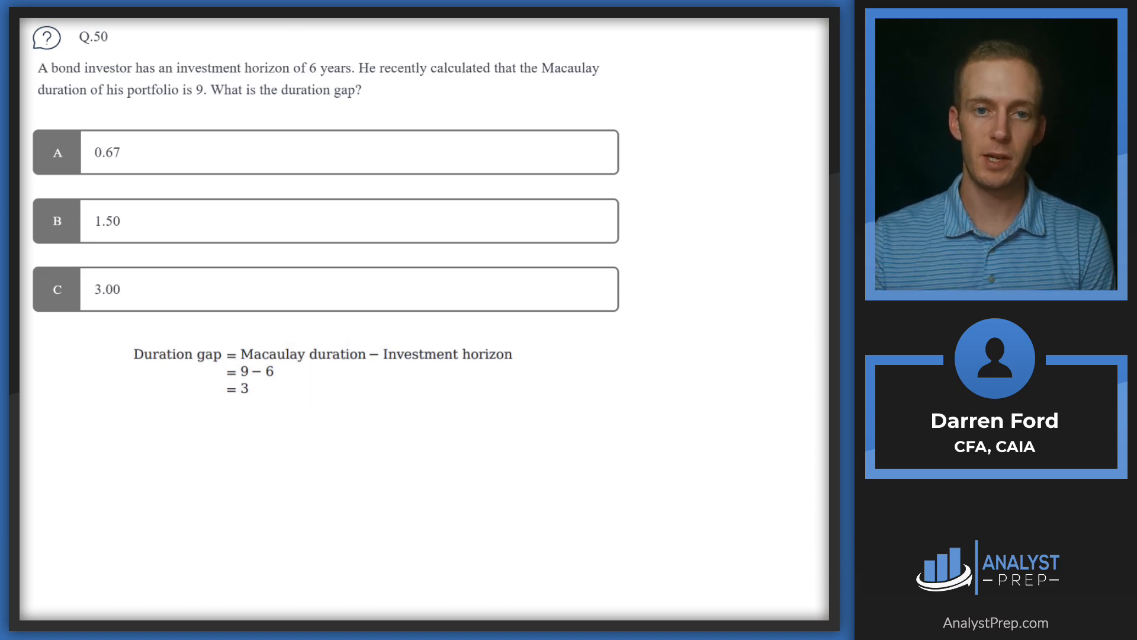
- Select the word 'Macaulay' in question 50 for highlighting
double_click(573, 70)
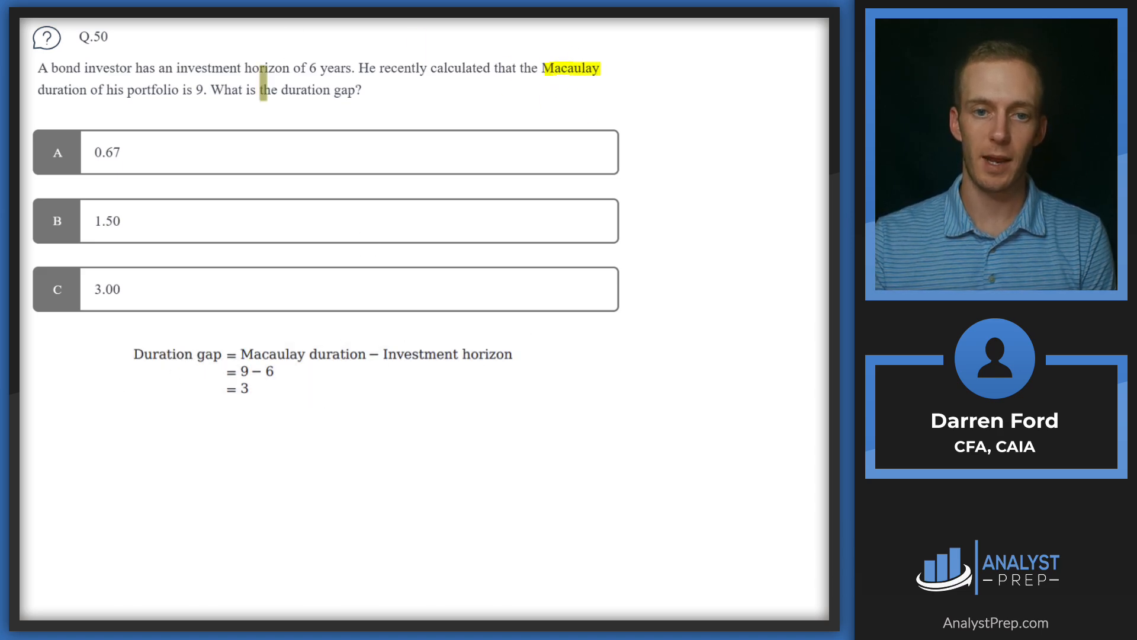